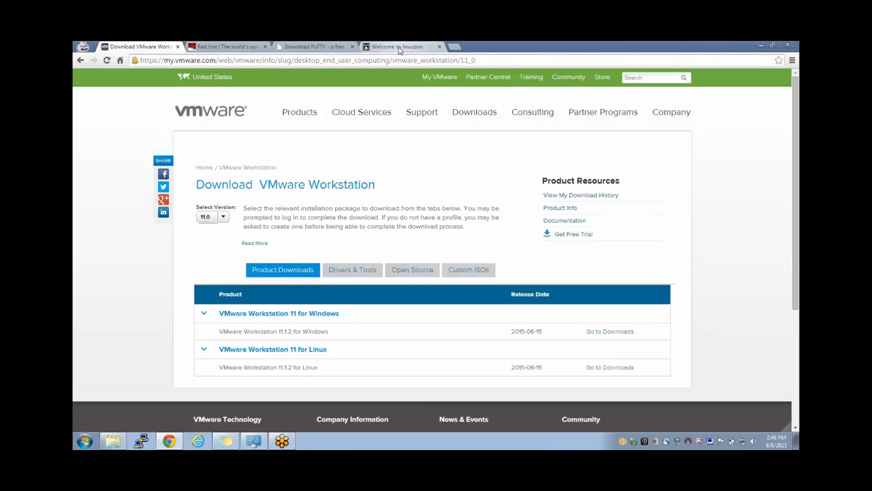
- Switch to the linuxzoo welcome page with its login and VM queue panel
{"action": "left_click", "coordinate": [399, 46]}
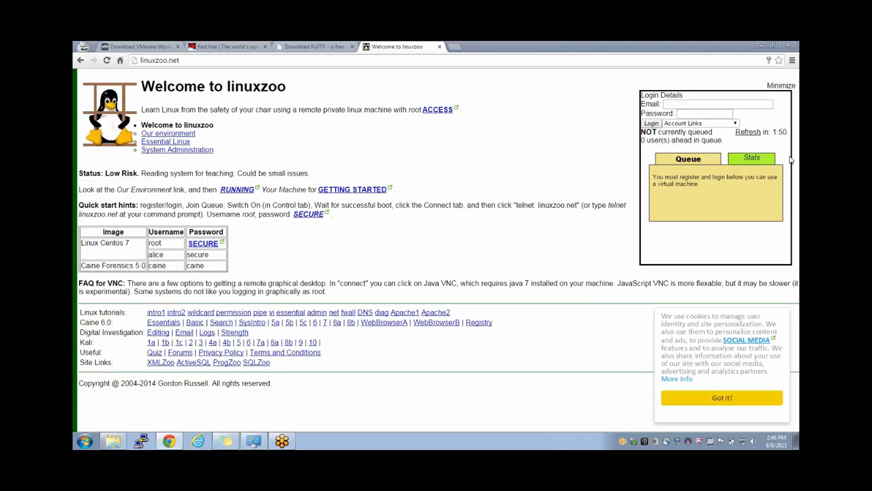
{"action": "mouse_move", "coordinate": [603, 168]}
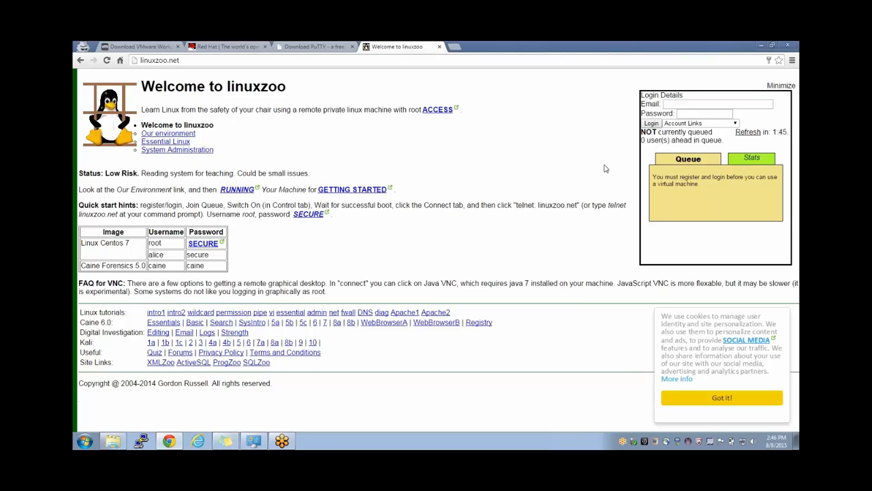
{"action": "mouse_move", "coordinate": [365, 104]}
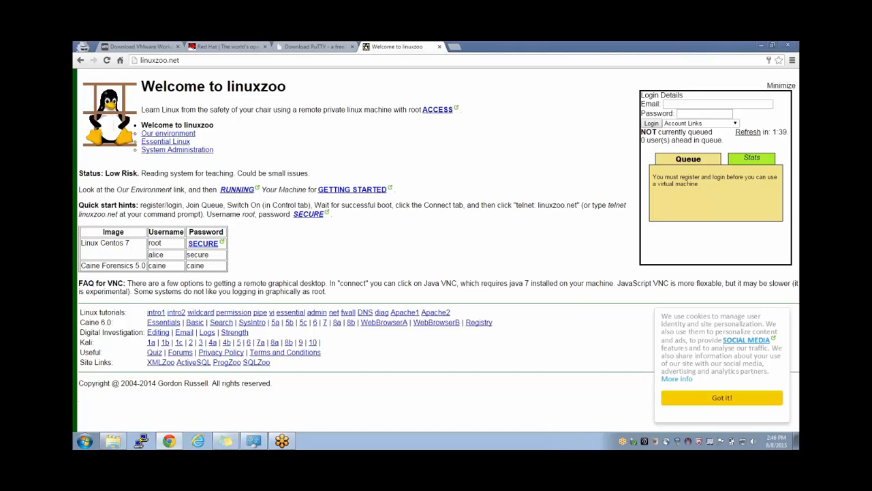
{"action": "mouse_move", "coordinate": [136, 46]}
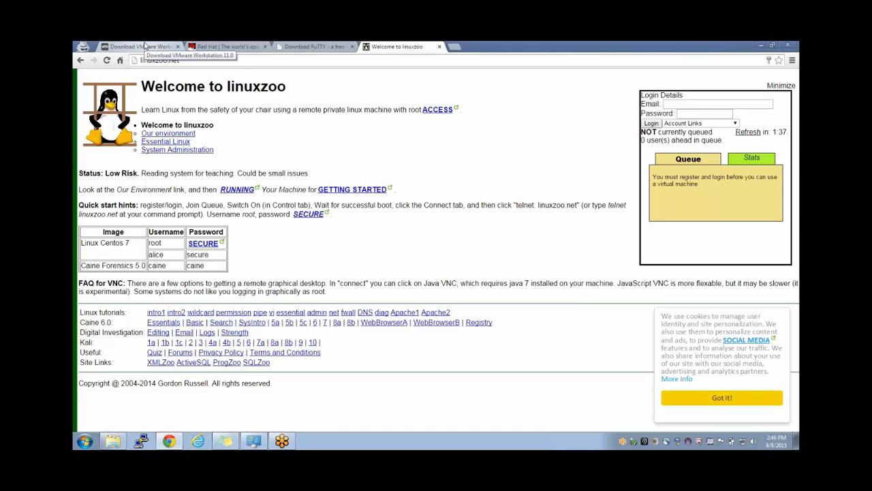
- Review the VMware Workstation download and Red Hat pages, ending on the PuTTY download page
{"action": "left_click", "coordinate": [136, 46]}
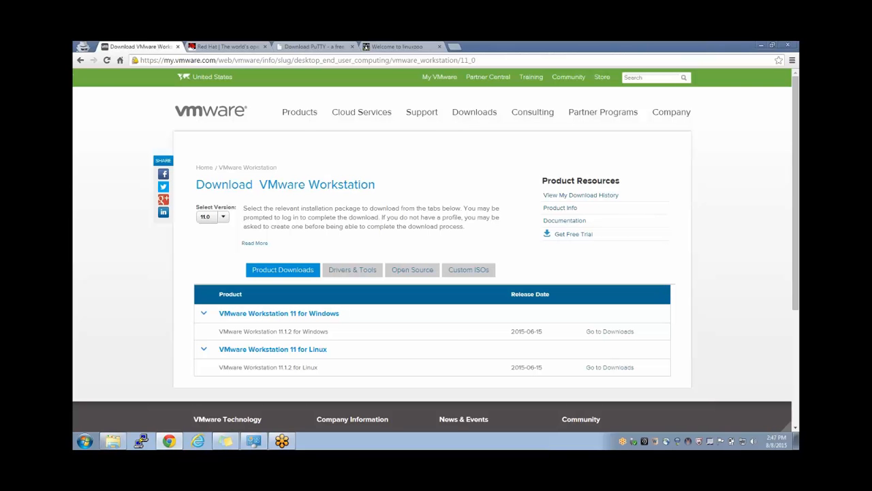
{"action": "mouse_move", "coordinate": [302, 322]}
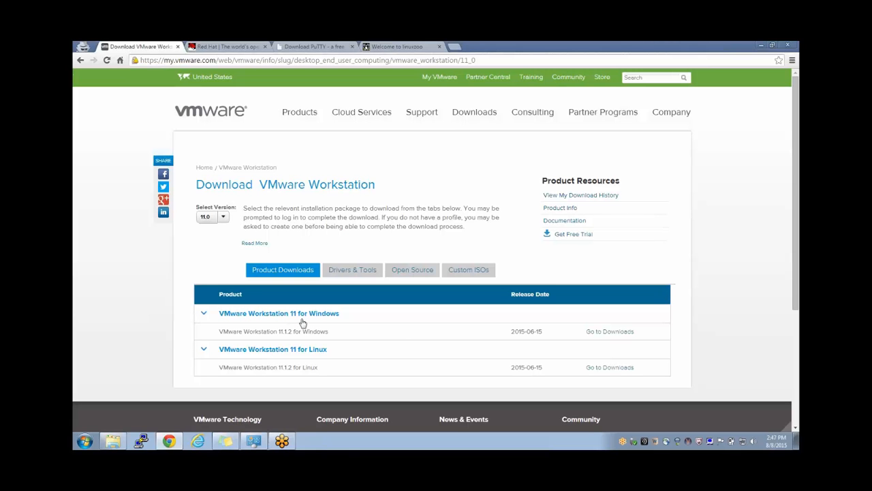
{"action": "mouse_move", "coordinate": [334, 322]}
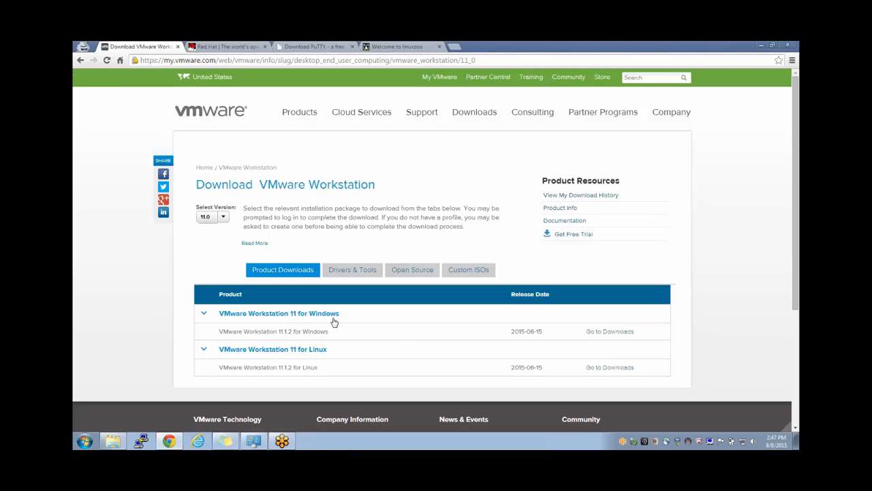
{"action": "left_click", "coordinate": [224, 47]}
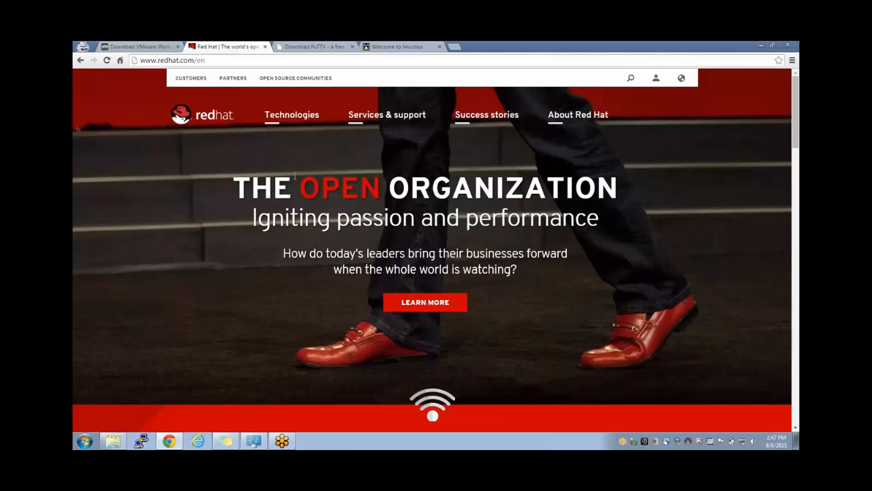
{"action": "mouse_move", "coordinate": [313, 47]}
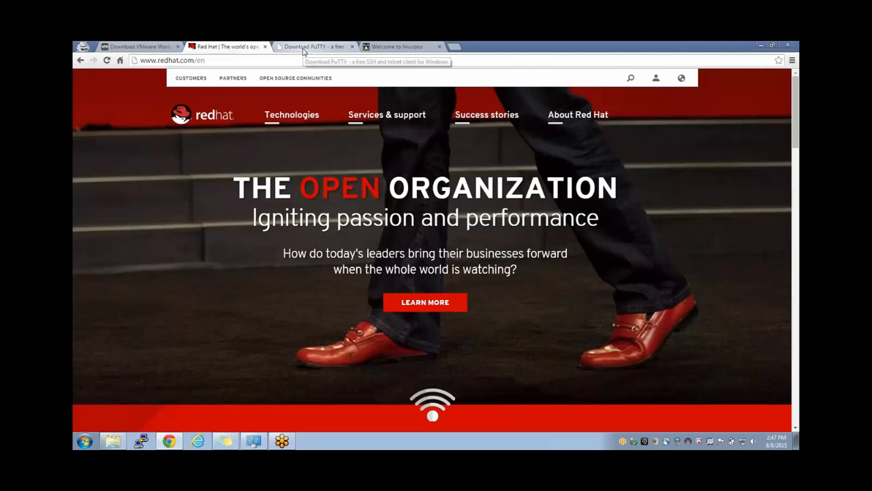
{"action": "left_click", "coordinate": [313, 46]}
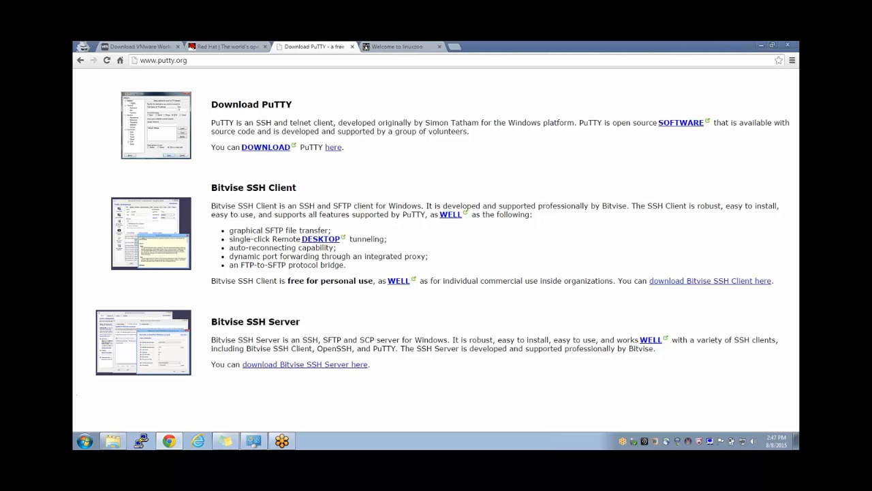
{"action": "mouse_move", "coordinate": [285, 121]}
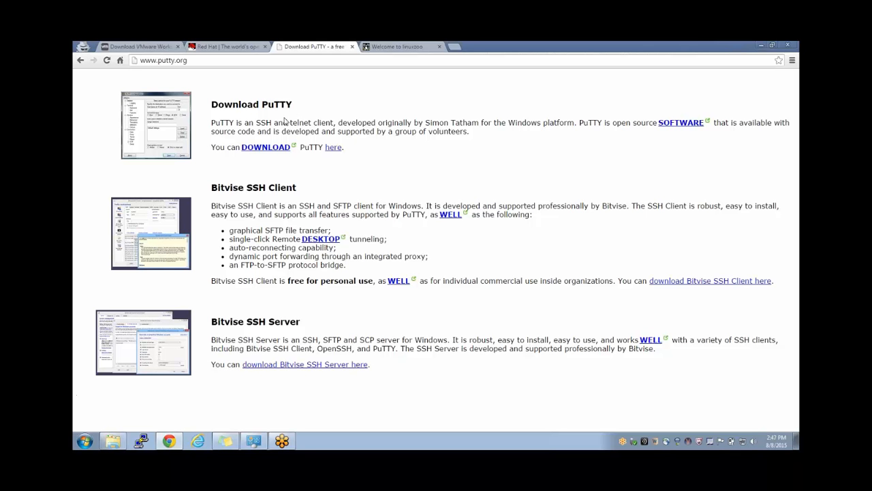
{"action": "mouse_move", "coordinate": [285, 98]}
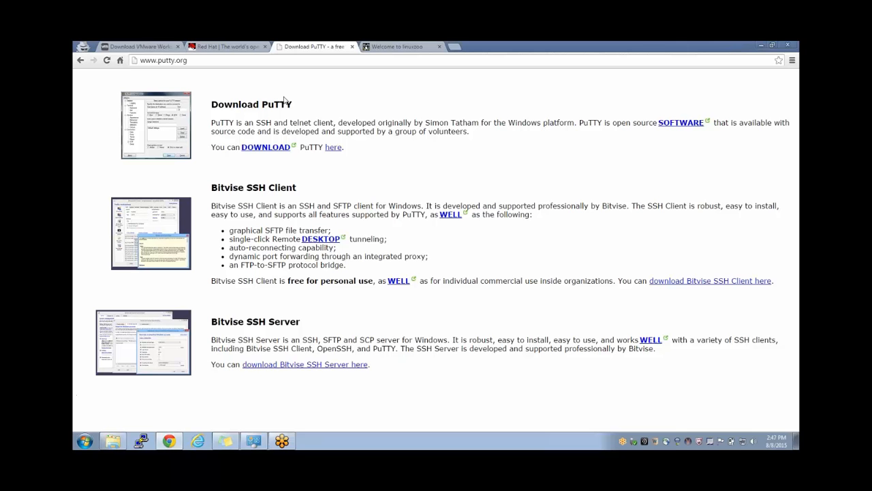
{"action": "mouse_move", "coordinate": [268, 118]}
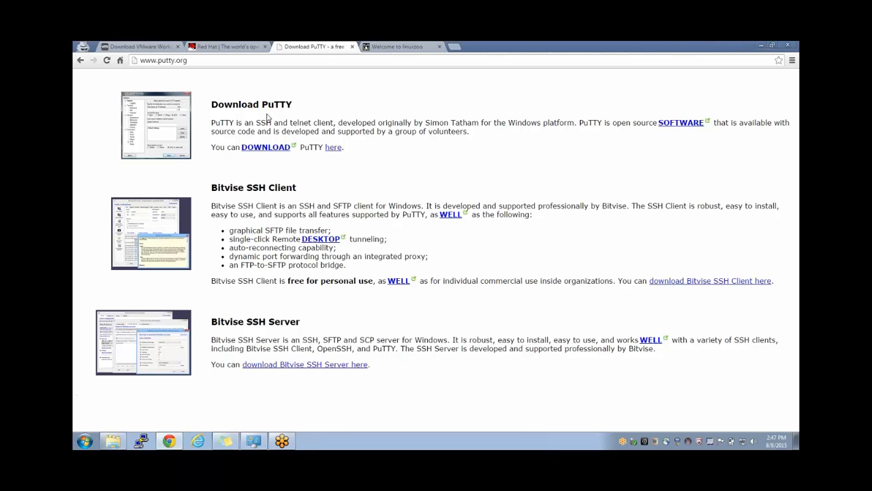
{"action": "mouse_move", "coordinate": [227, 46]}
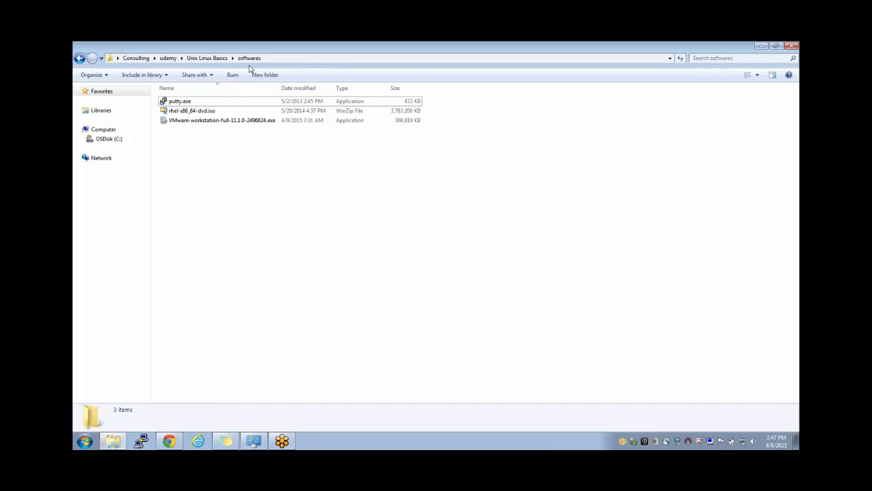
{"action": "mouse_move", "coordinate": [202, 136]}
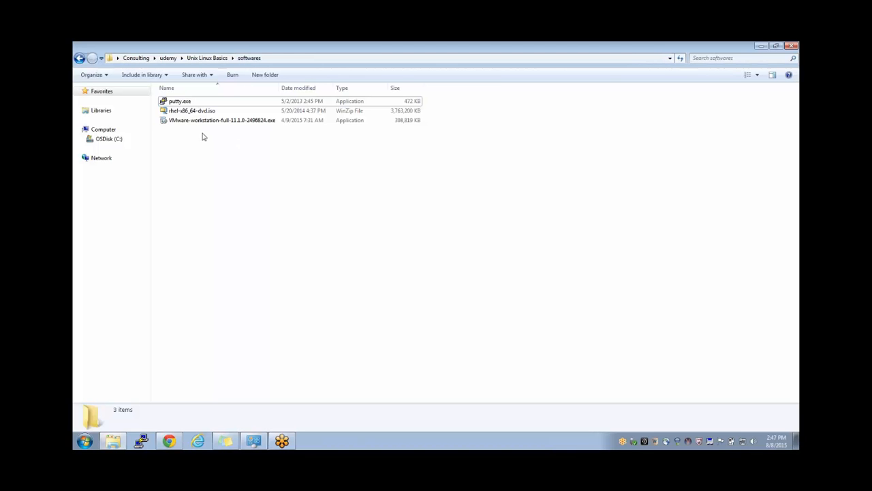
- Run the VMware-workstation-full-11.1.0-2496824.exe installer from the softwares folder
{"action": "left_click", "coordinate": [221, 120]}
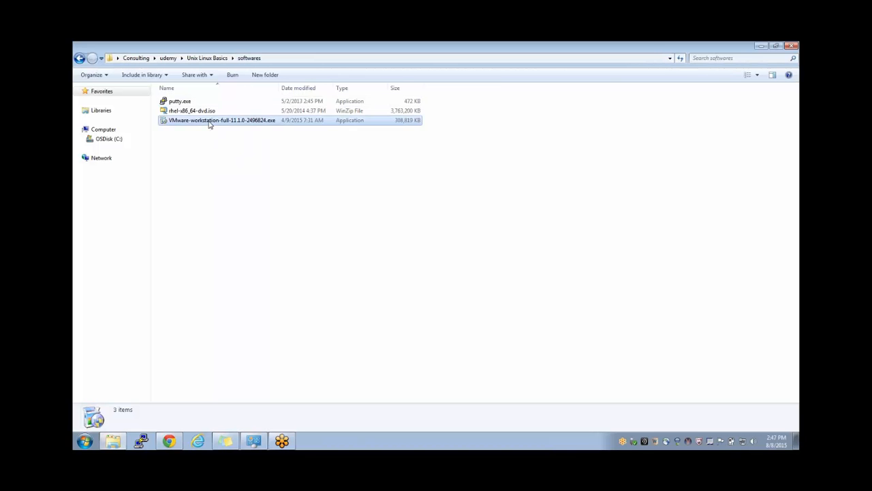
{"action": "right_click", "coordinate": [222, 120]}
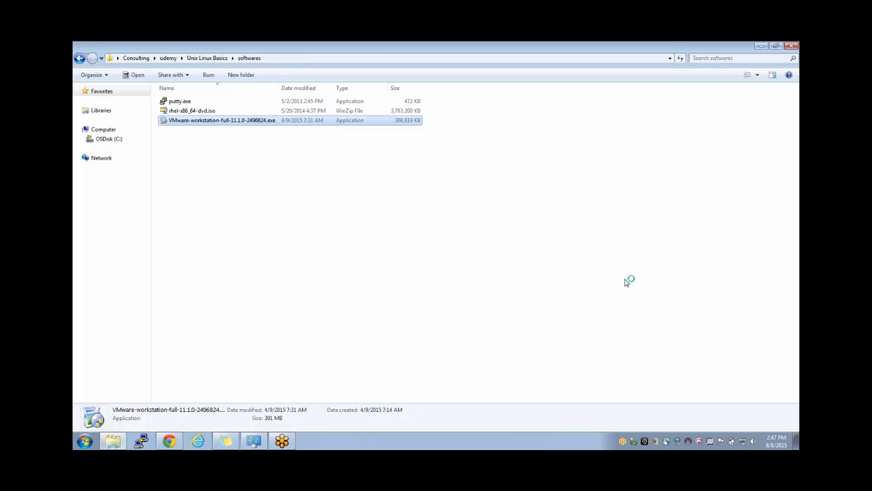
{"action": "double_click", "coordinate": [222, 120]}
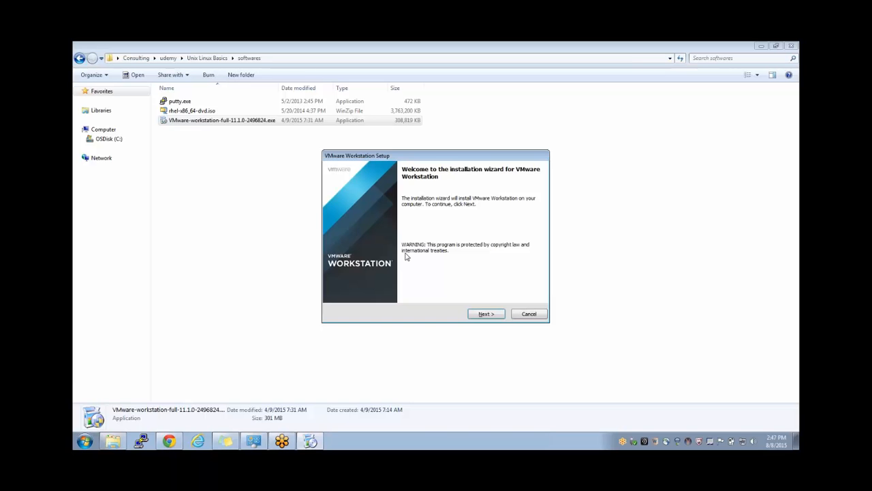
- Accept the license, choose Typical setup and keep the default destination folder
{"action": "left_click", "coordinate": [485, 313]}
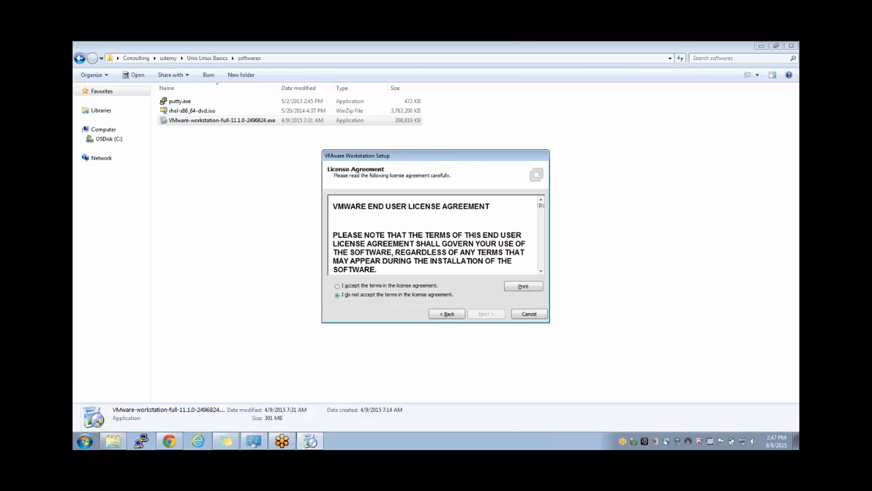
{"action": "left_click", "coordinate": [337, 286]}
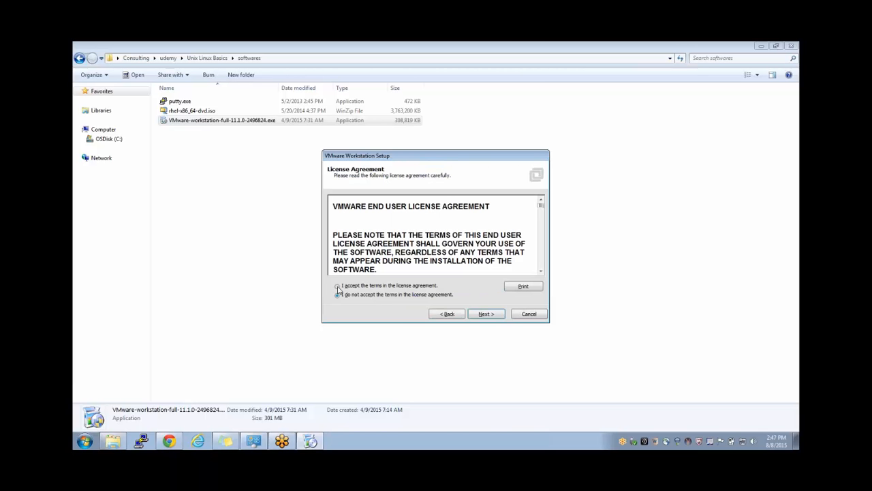
{"action": "left_click", "coordinate": [485, 313]}
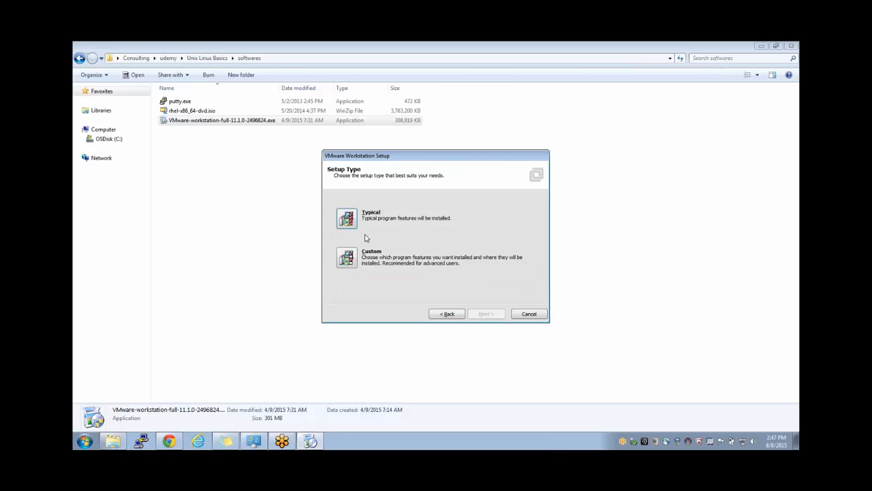
{"action": "left_click", "coordinate": [346, 218]}
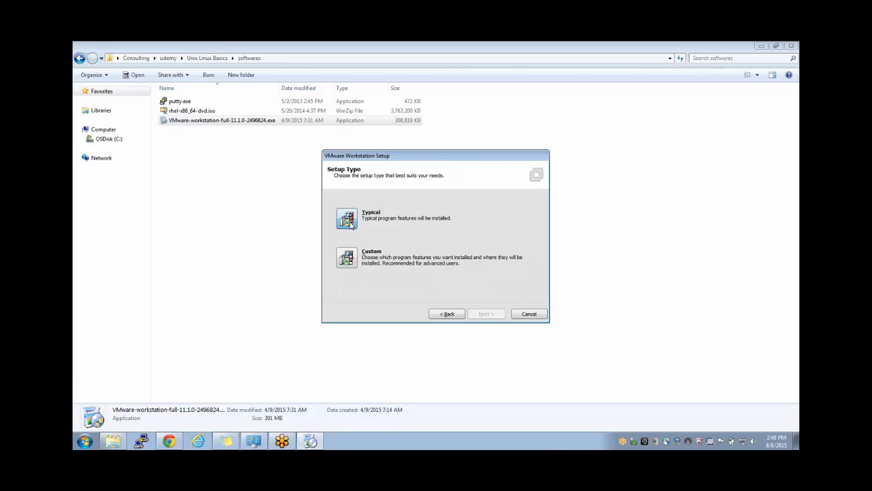
{"action": "left_click", "coordinate": [486, 313]}
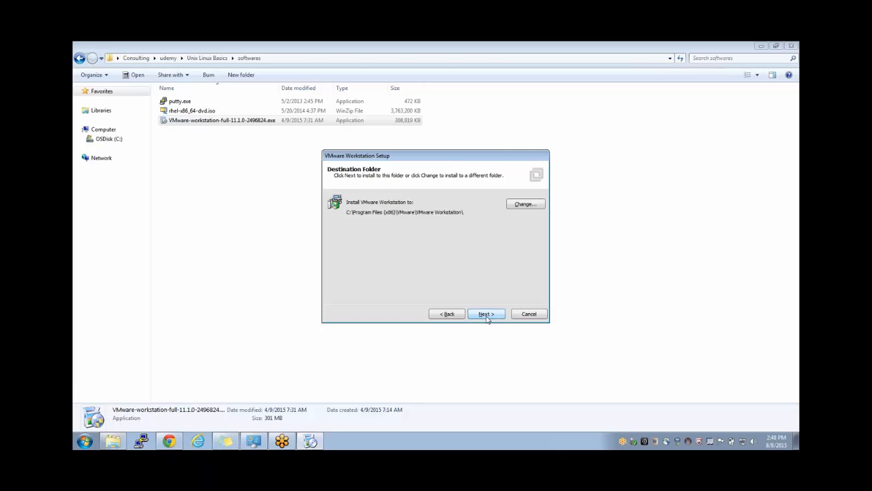
{"action": "left_click", "coordinate": [485, 314]}
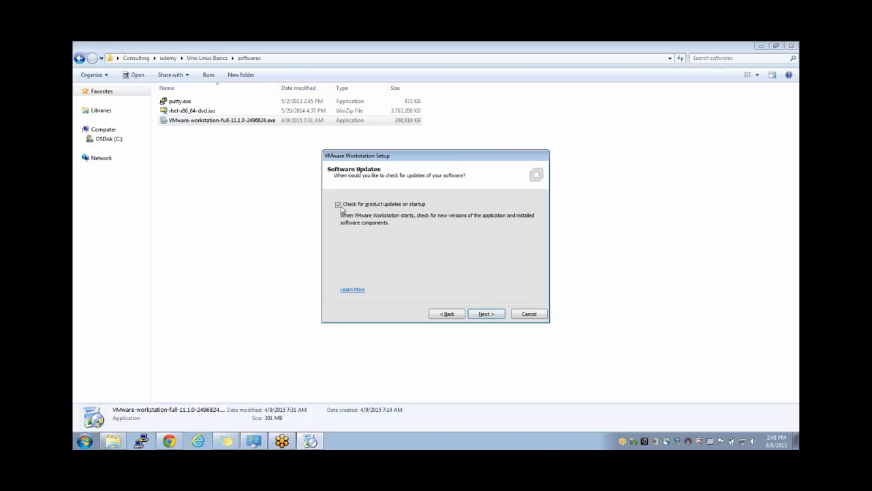
- Turn off update checks and usage feedback, keep Desktop and Start Menu shortcuts, reaching ready-to-install
{"action": "left_click", "coordinate": [338, 204]}
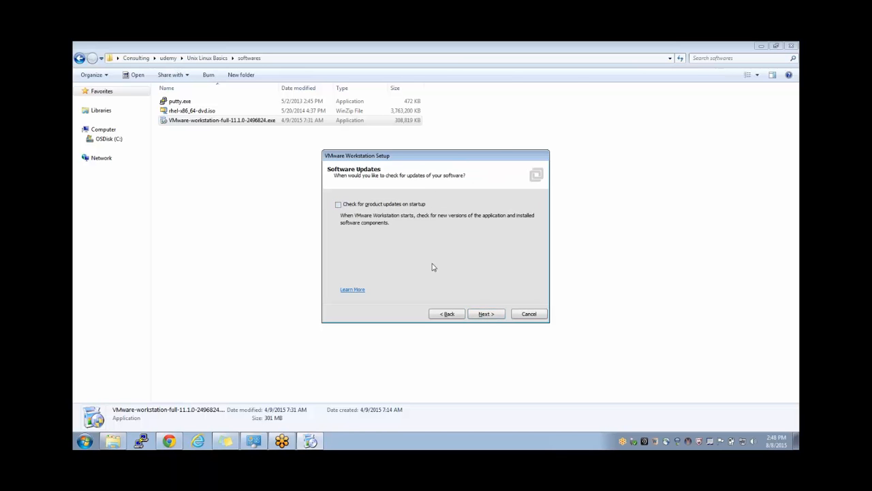
{"action": "left_click", "coordinate": [485, 313]}
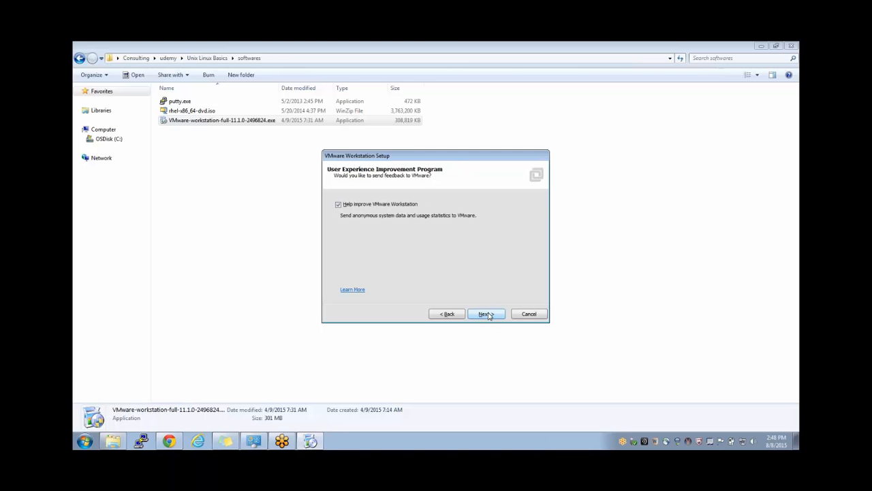
{"action": "left_click", "coordinate": [338, 204]}
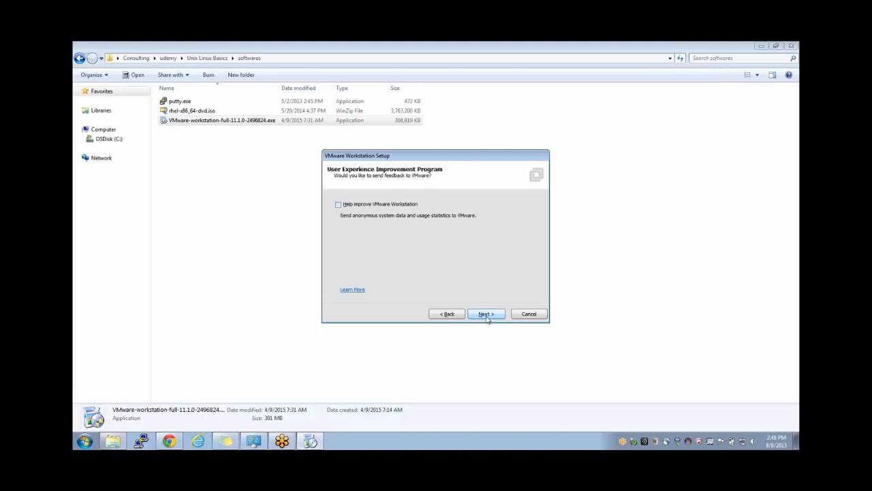
{"action": "left_click", "coordinate": [485, 314]}
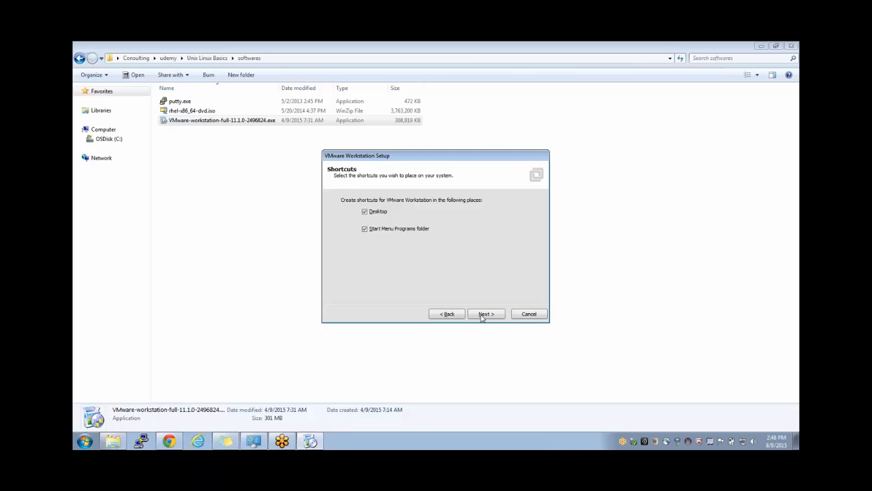
{"action": "left_click", "coordinate": [486, 313]}
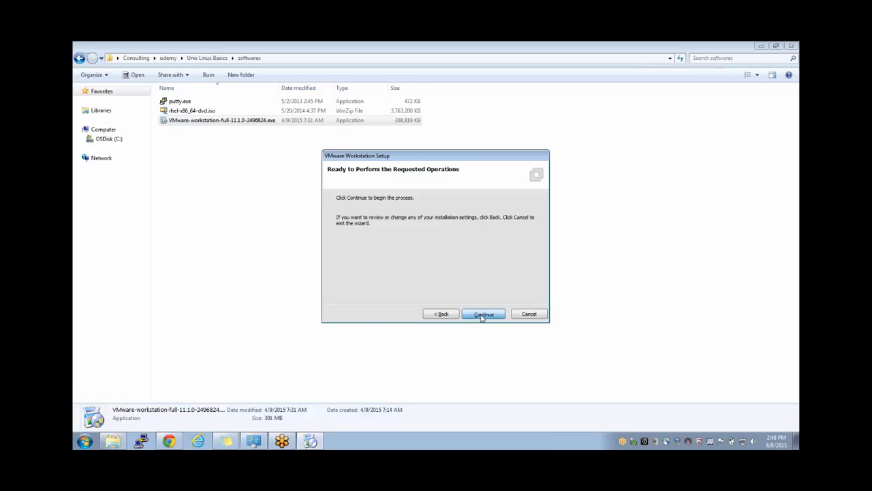
- Begin the VMware Workstation installation and let it copy packages
{"action": "left_click", "coordinate": [483, 313]}
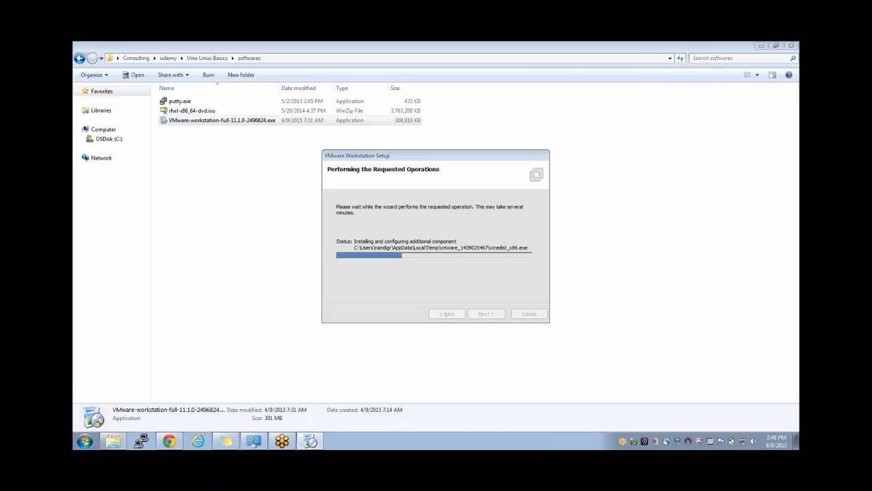
{"action": "mouse_move", "coordinate": [433, 158]}
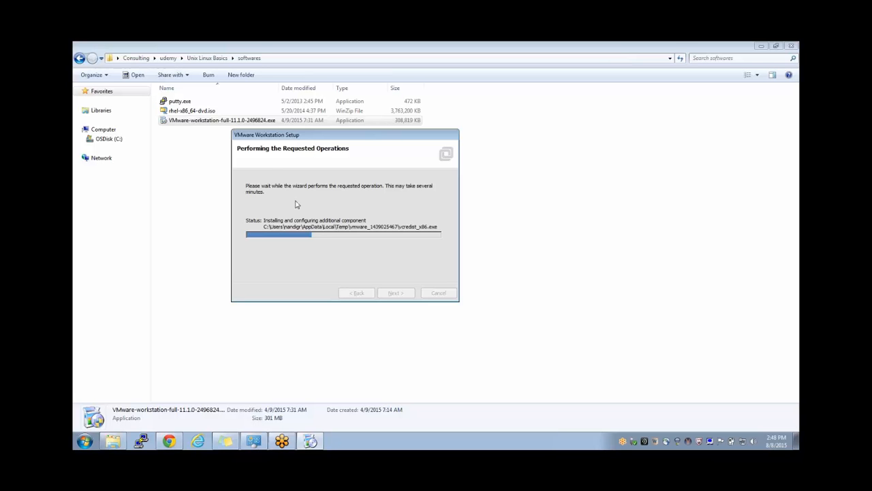
{"action": "mouse_move", "coordinate": [307, 212]}
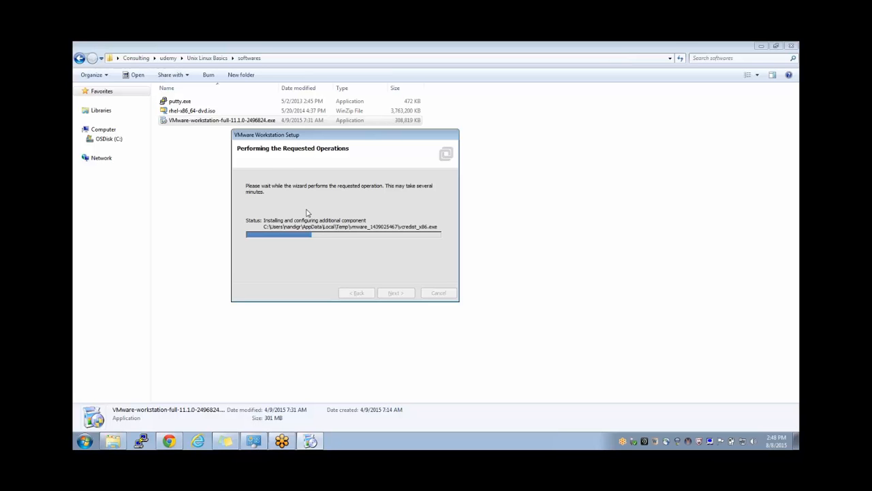
{"action": "mouse_move", "coordinate": [271, 198]}
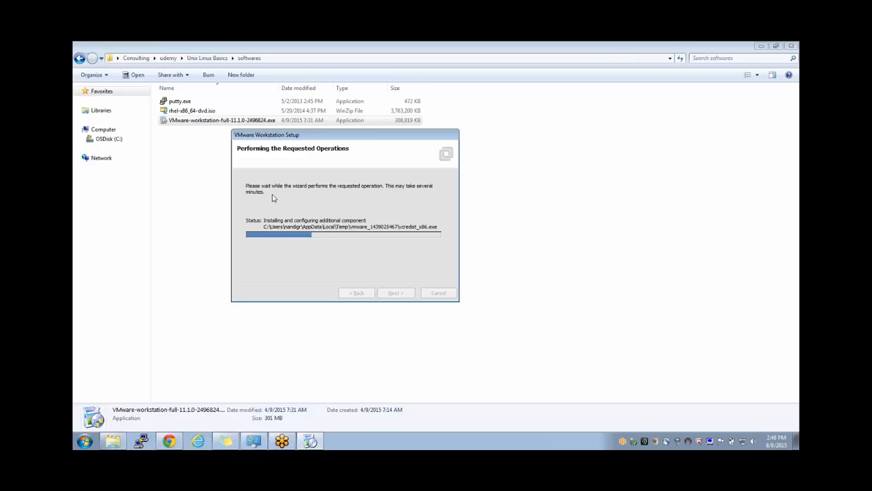
{"action": "mouse_move", "coordinate": [237, 158]}
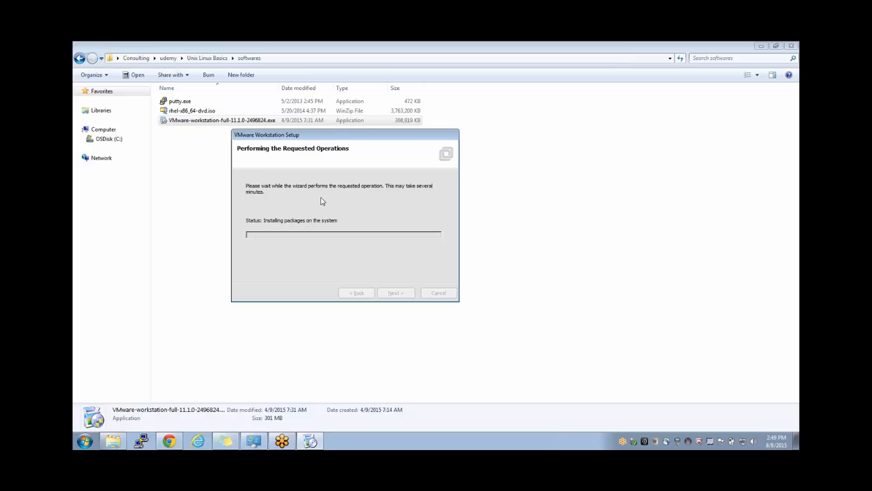
{"action": "mouse_move", "coordinate": [197, 120]}
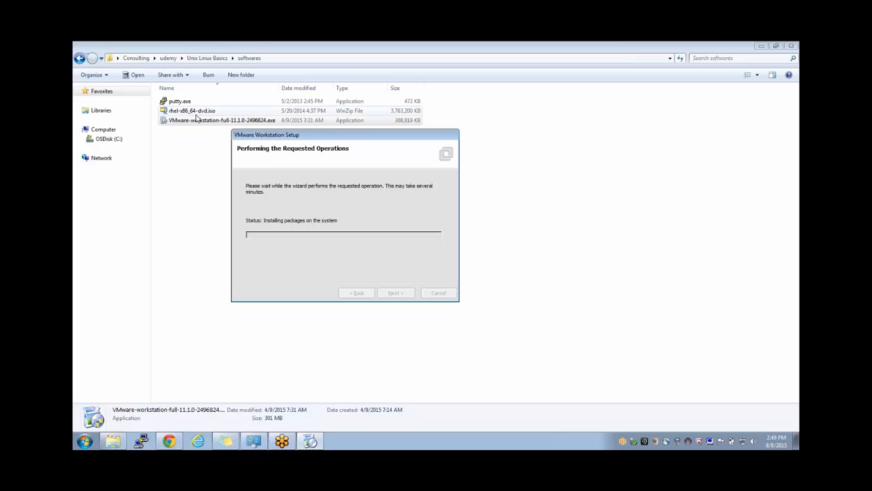
{"action": "mouse_move", "coordinate": [242, 177]}
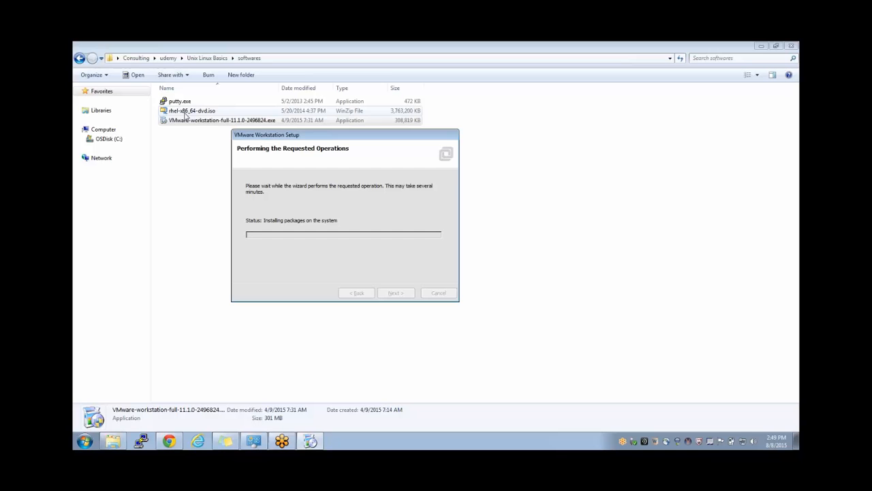
{"action": "left_click", "coordinate": [221, 120]}
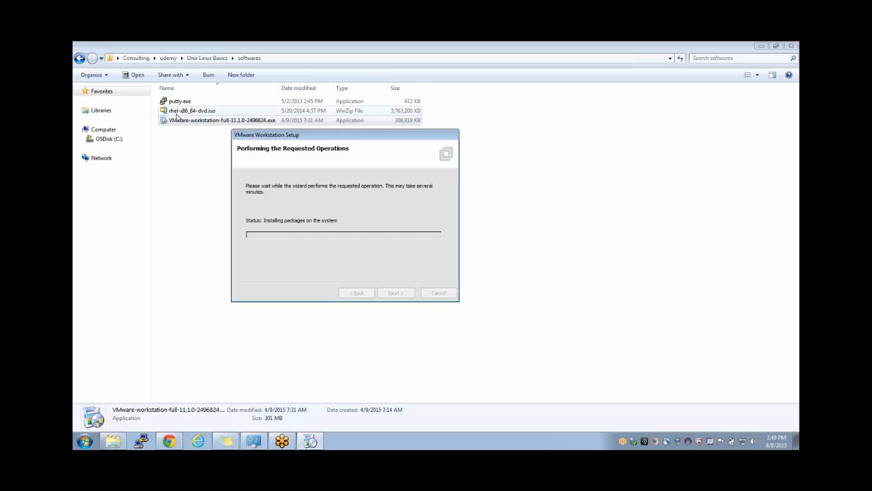
{"action": "left_click", "coordinate": [220, 120]}
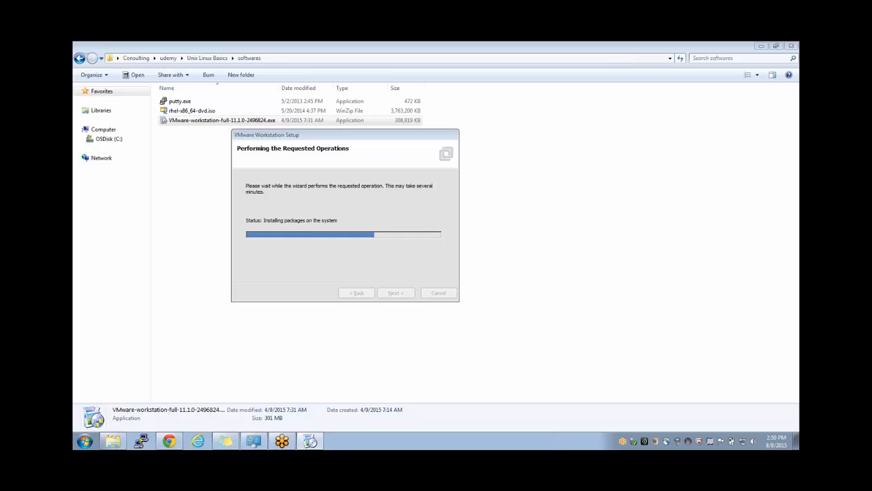
{"action": "mouse_move", "coordinate": [624, 355]}
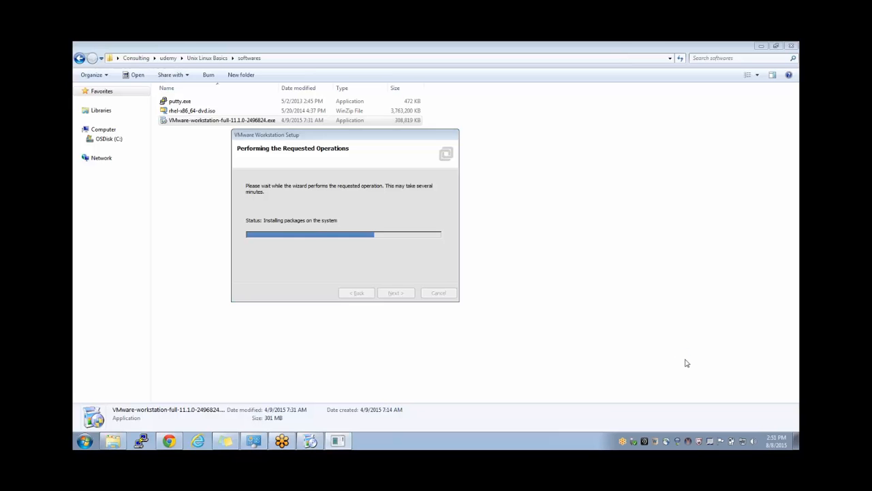
{"action": "mouse_move", "coordinate": [592, 345]}
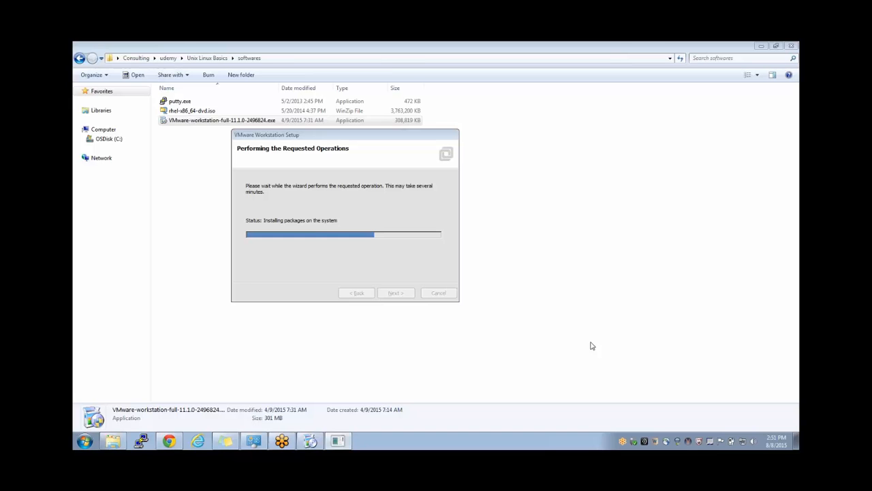
{"action": "mouse_move", "coordinate": [382, 273]}
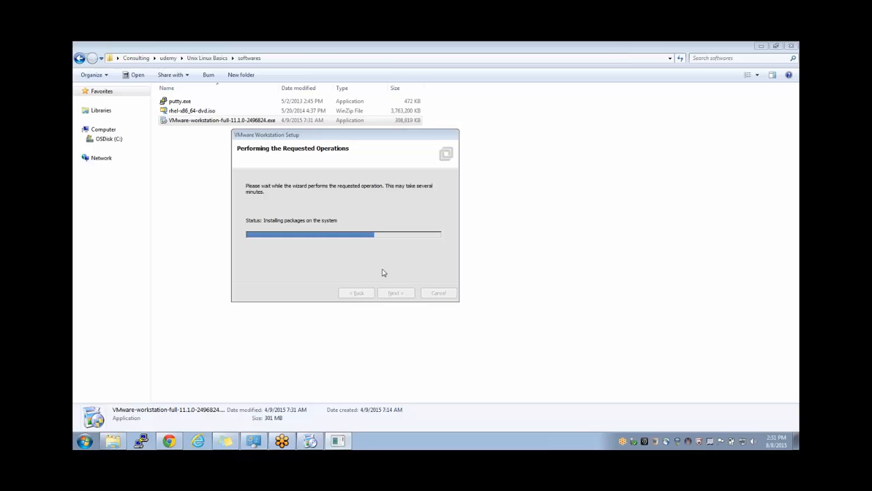
{"action": "mouse_move", "coordinate": [351, 268]}
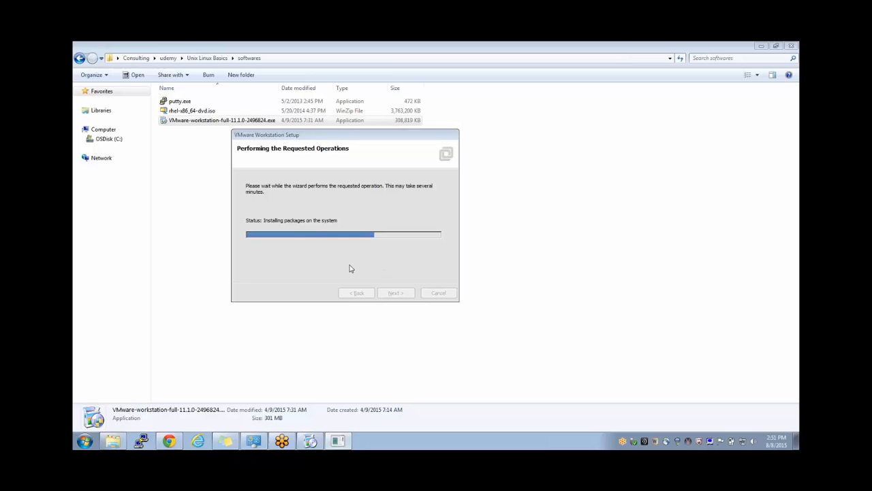
{"action": "mouse_move", "coordinate": [393, 260]}
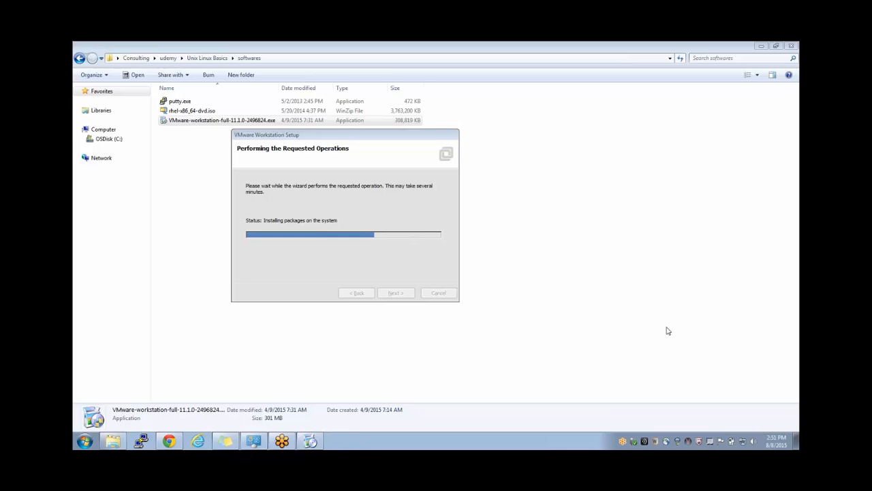
{"action": "mouse_move", "coordinate": [409, 270]}
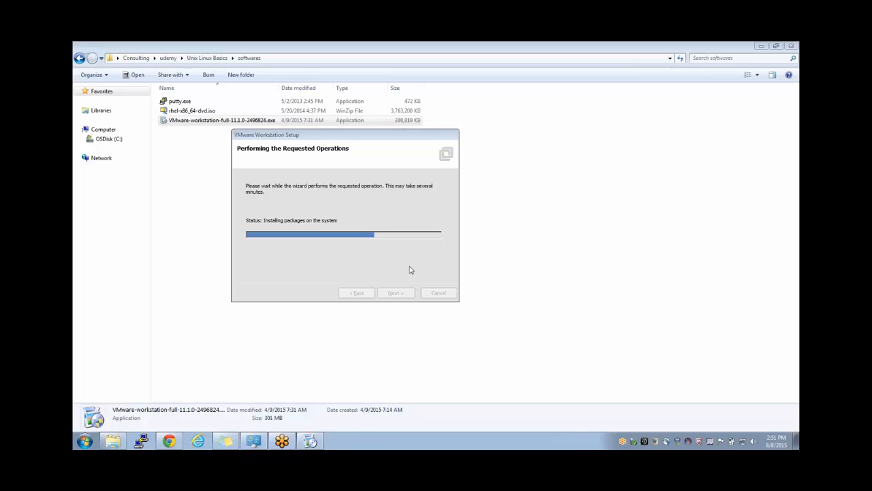
{"action": "mouse_move", "coordinate": [685, 362]}
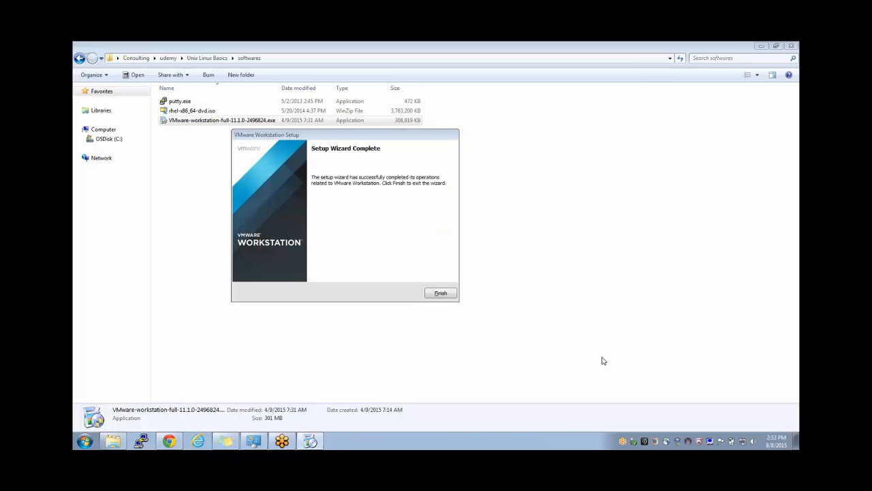
{"action": "mouse_move", "coordinate": [592, 357]}
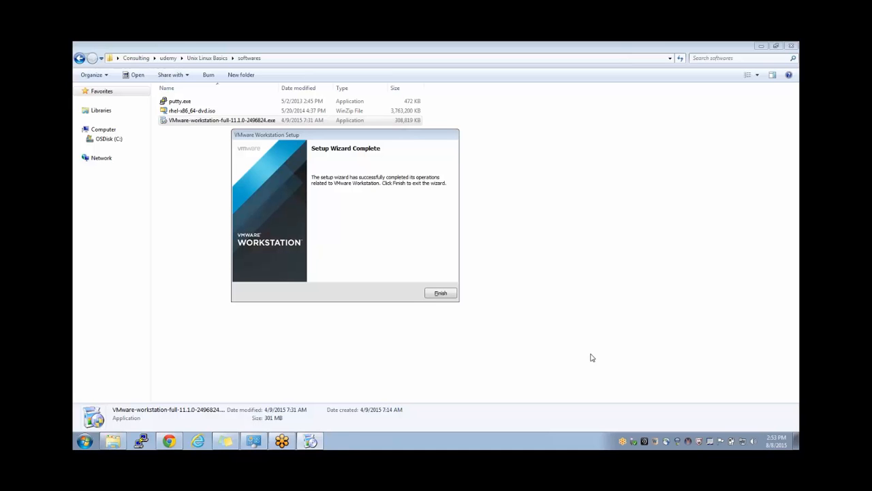
{"action": "mouse_move", "coordinate": [334, 247]}
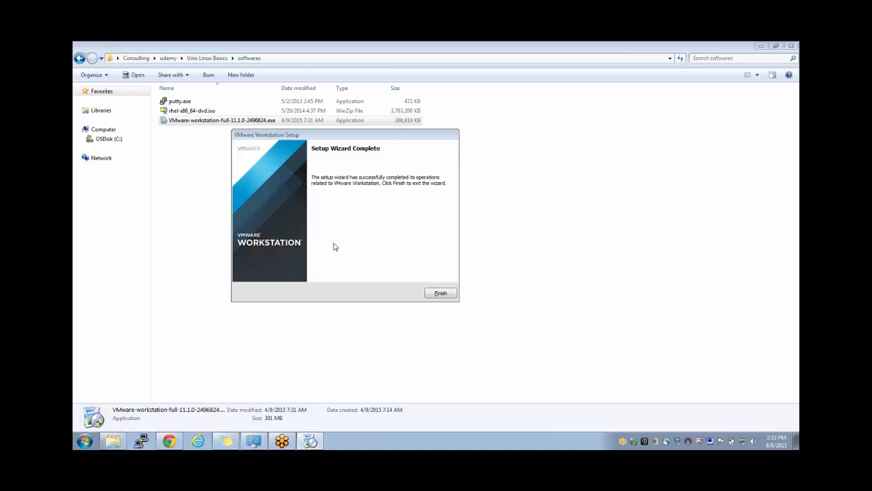
- Finish and close the completed VMware Workstation setup wizard
{"action": "left_click", "coordinate": [441, 292]}
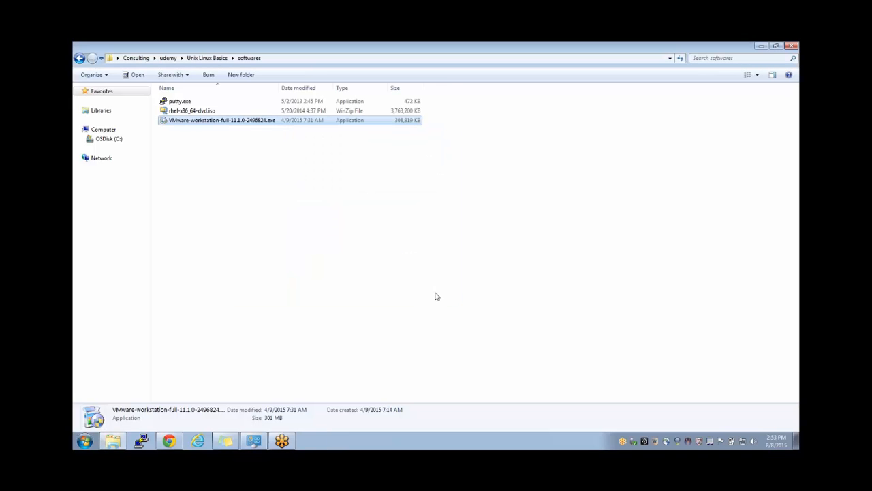
{"action": "mouse_move", "coordinate": [116, 426]}
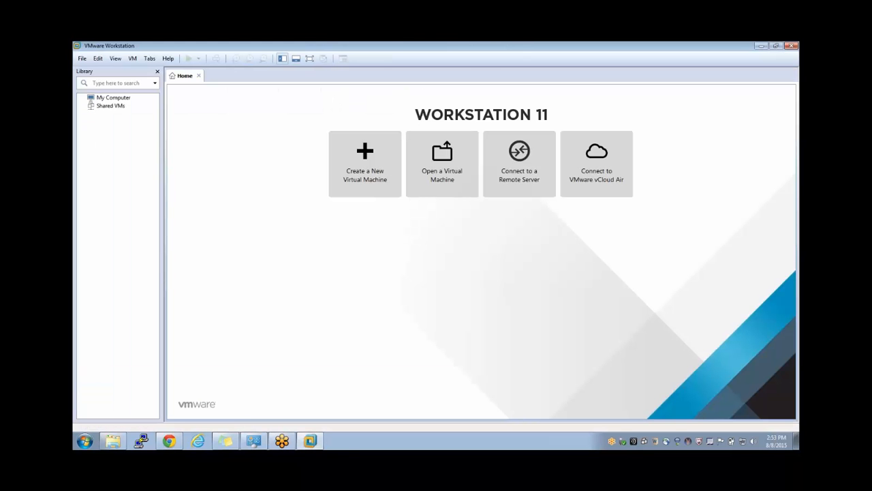
{"action": "mouse_move", "coordinate": [190, 120]}
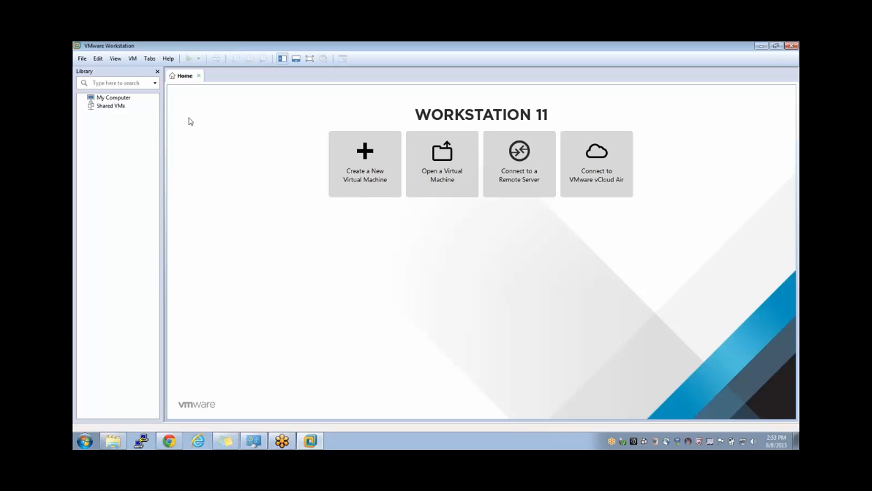
{"action": "mouse_move", "coordinate": [136, 123]}
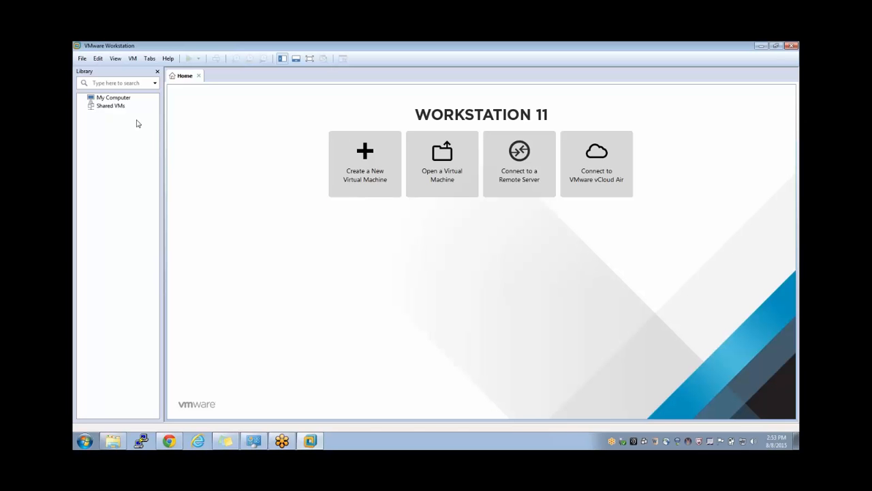
{"action": "mouse_move", "coordinate": [182, 121]}
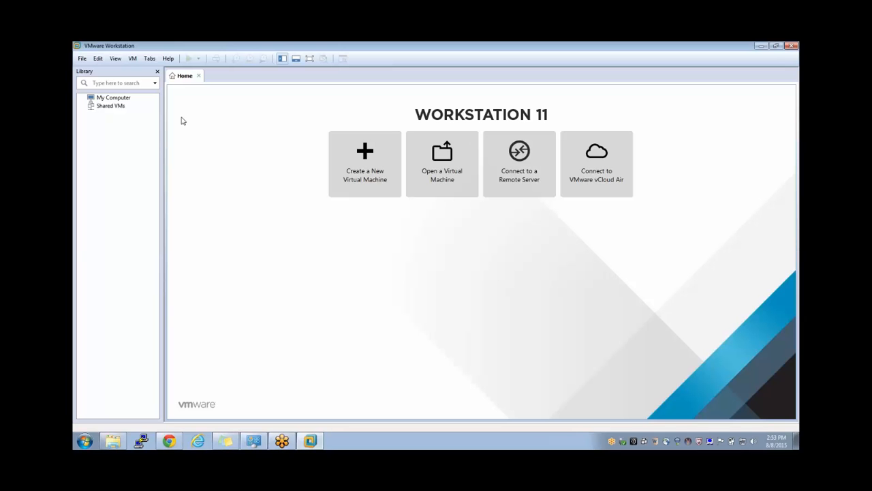
{"action": "mouse_move", "coordinate": [199, 134]}
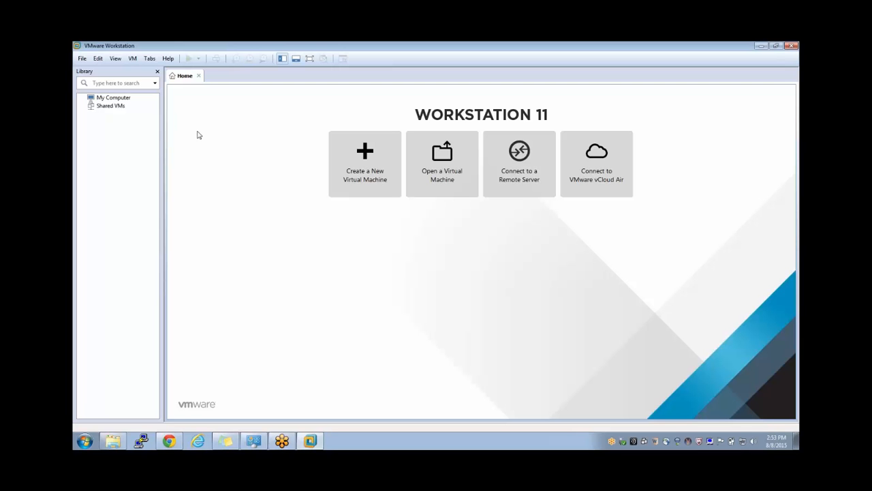
{"action": "mouse_move", "coordinate": [286, 199]}
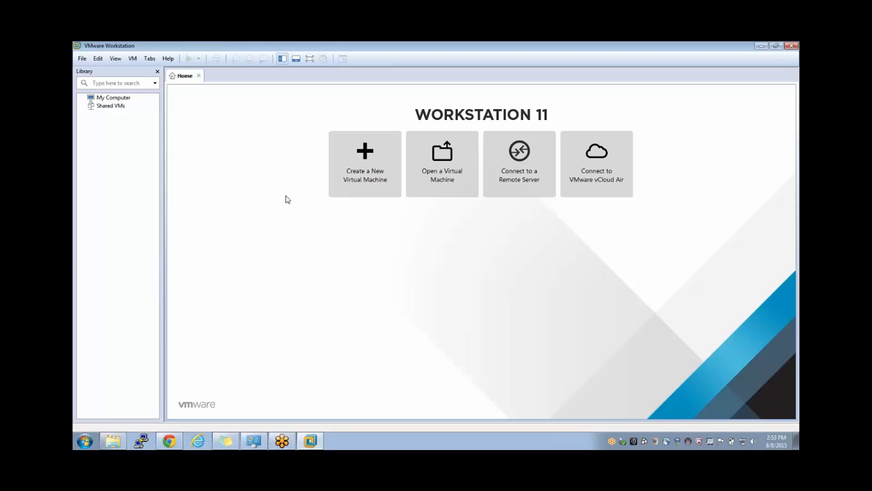
{"action": "mouse_move", "coordinate": [381, 261]}
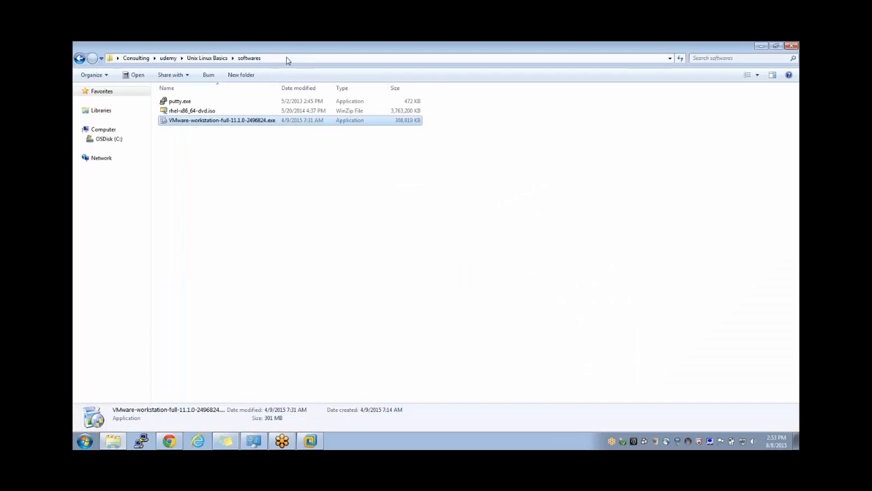
- Launch VMware Workstation 11 to its Home tab after checking the softwares folder
{"action": "right_click", "coordinate": [204, 58]}
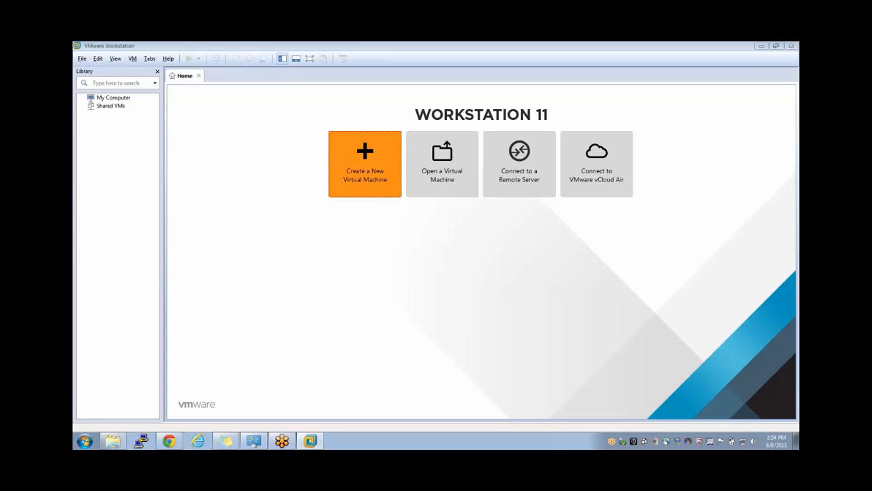
- Start a new Typical virtual machine and reach the guest OS installer-source step
{"action": "left_click", "coordinate": [364, 163]}
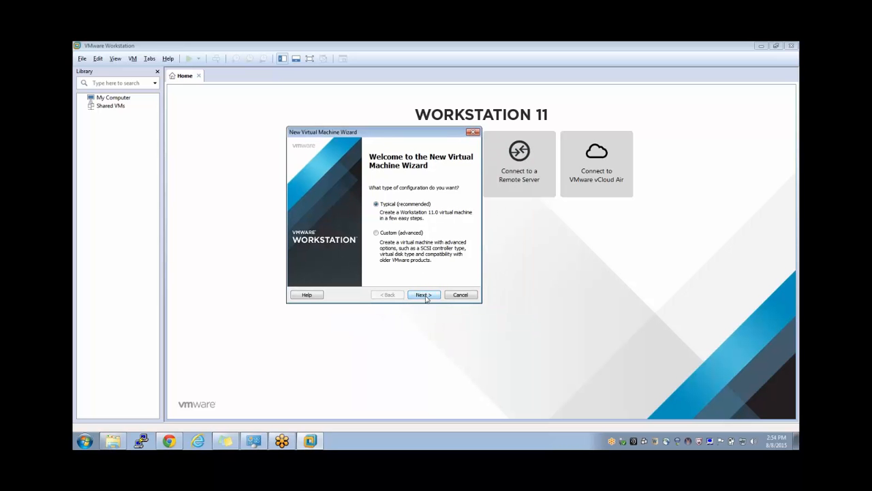
{"action": "left_click", "coordinate": [423, 295]}
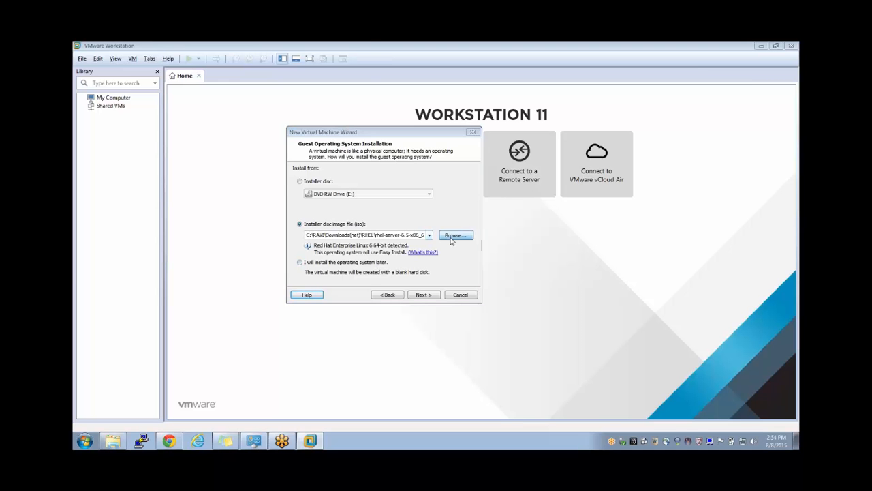
- Choose rhel-x86_64-dvd.iso from the Unix Linux Basics softwares folder as the installer image
{"action": "left_click", "coordinate": [455, 236]}
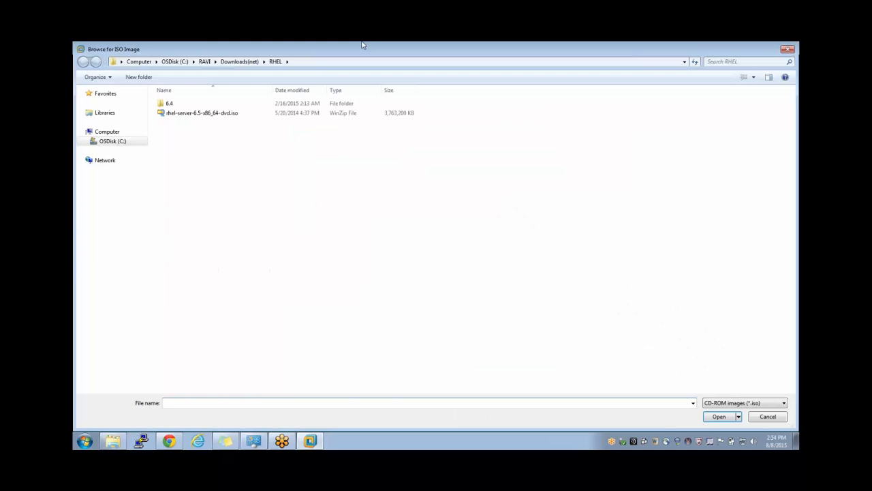
{"action": "type", "text": "C:\\Users\\nandig\\Desktop\\Consulting\\udemy\\Unix Linux Basics\\softwares"}
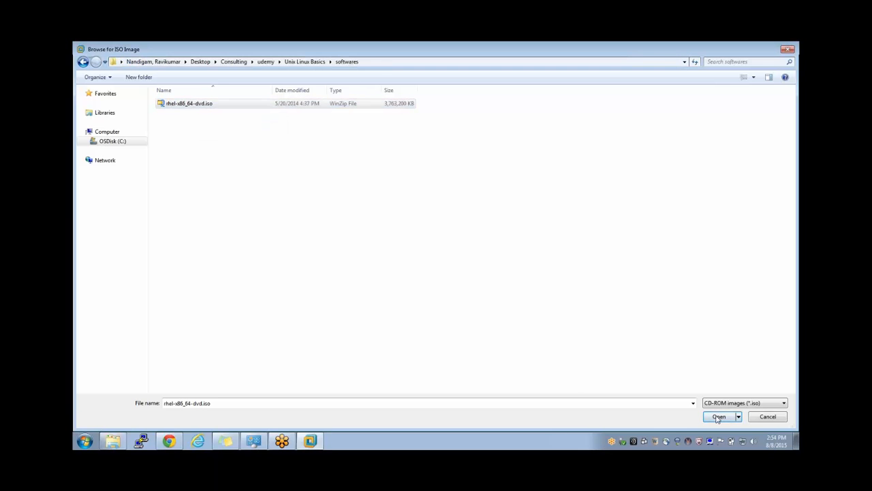
{"action": "left_click", "coordinate": [719, 417]}
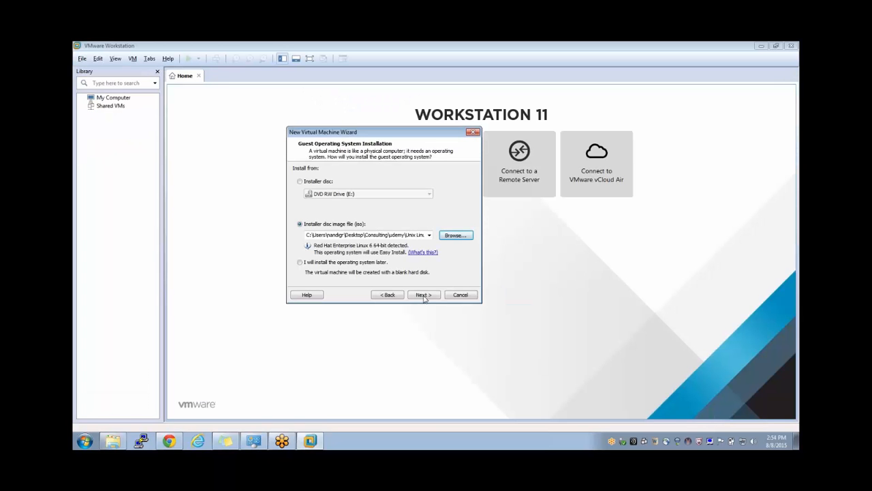
- Fill Easy Install with full name 'Ravi Nandigam' and user name 'ravi'
{"action": "left_click", "coordinate": [424, 295]}
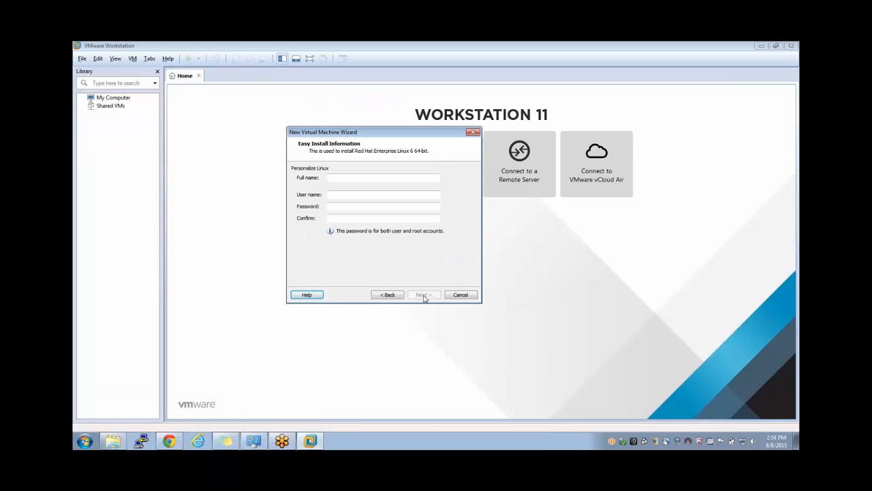
{"action": "left_click", "coordinate": [388, 294]}
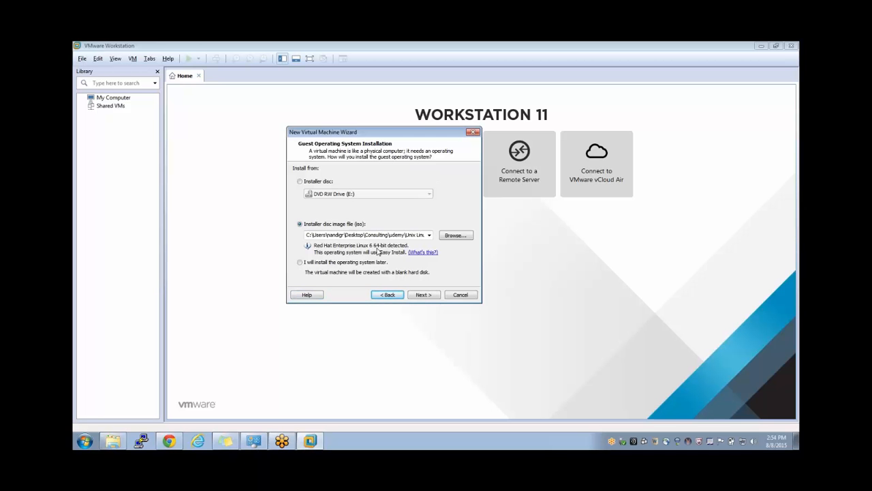
{"action": "left_click", "coordinate": [423, 294]}
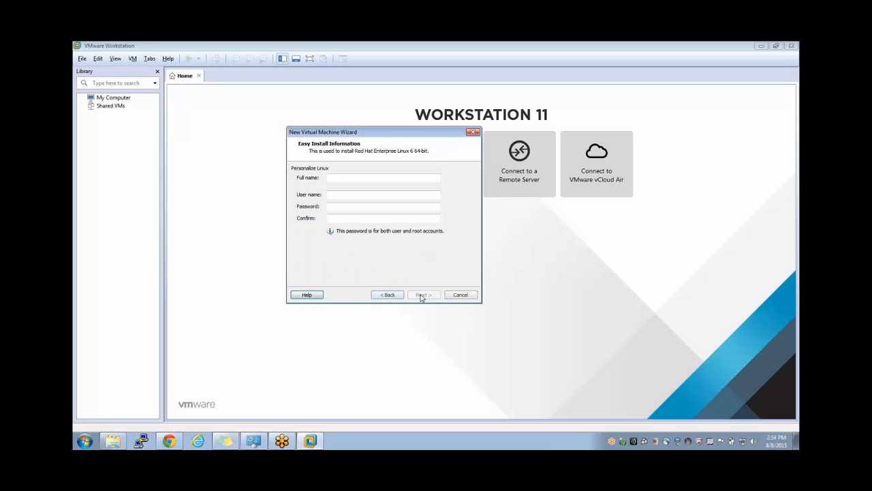
{"action": "left_click", "coordinate": [382, 177]}
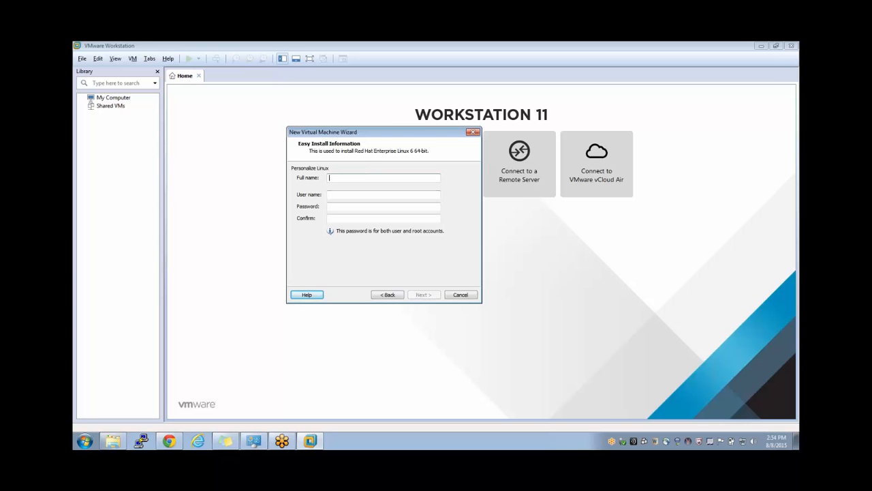
{"action": "type", "text": "Ravi Nandigam"}
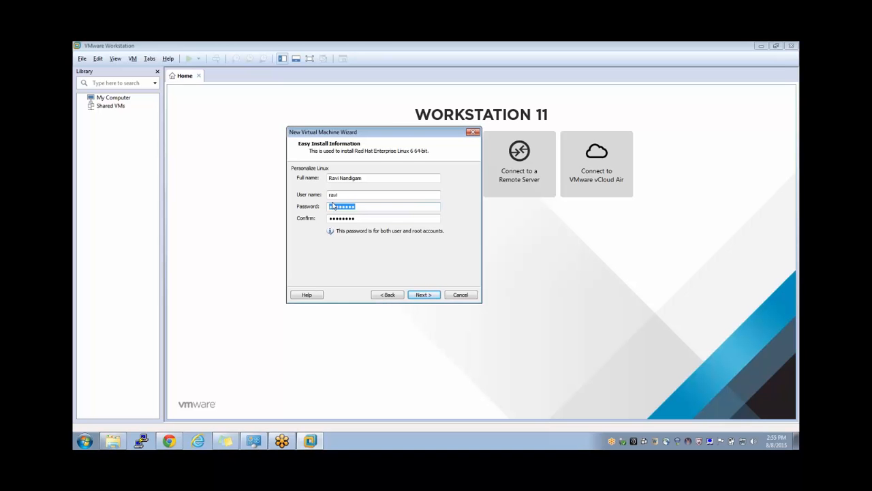
{"action": "left_click", "coordinate": [381, 194]}
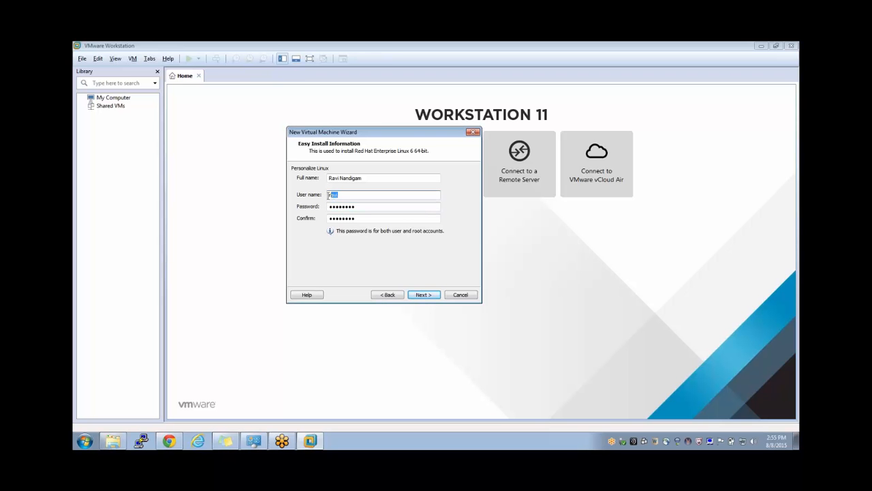
{"action": "type", "text": "r"}
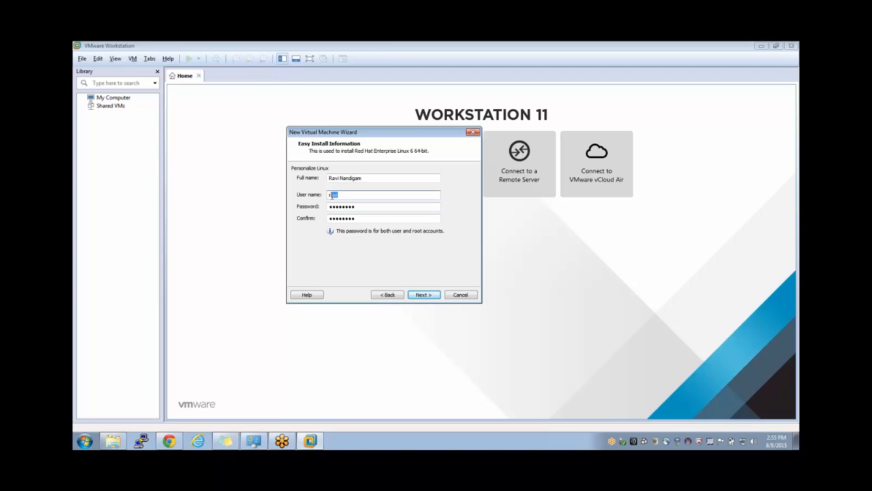
{"action": "type", "text": "avi"}
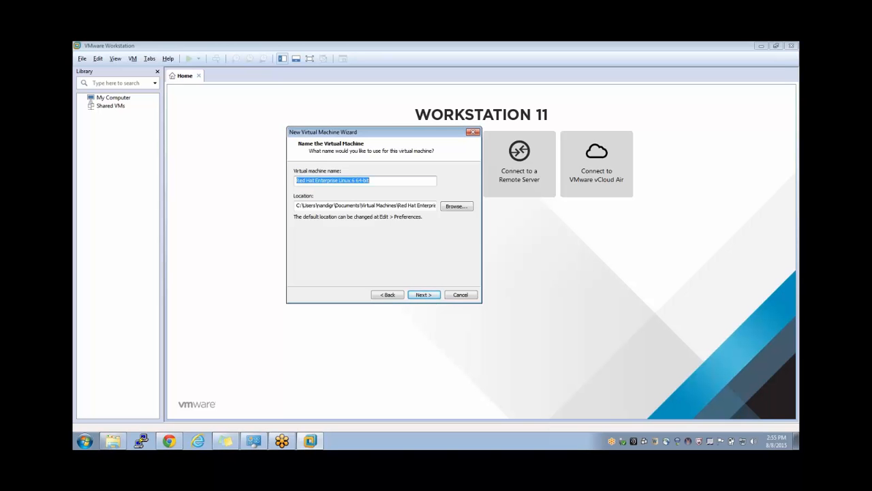
- Replace the default virtual machine name with 'linux1' and advance to disk sizing
{"action": "type", "text": "RHEL"}
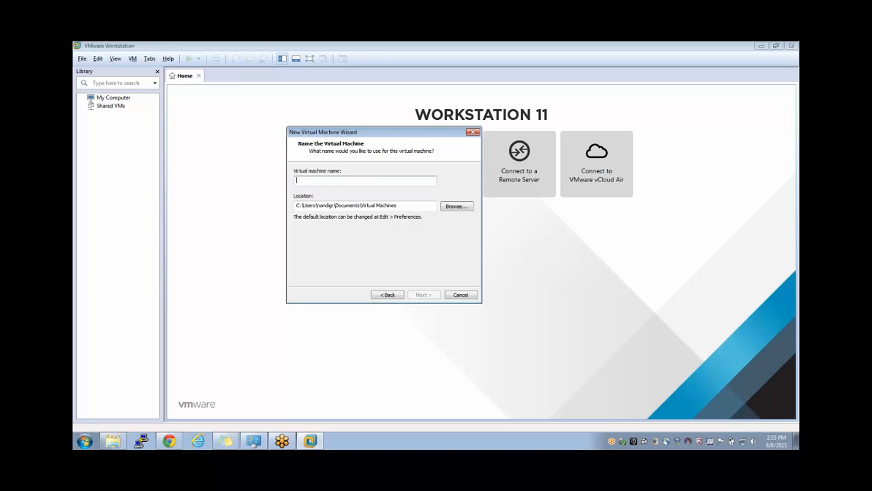
{"action": "type", "text": "practise1"}
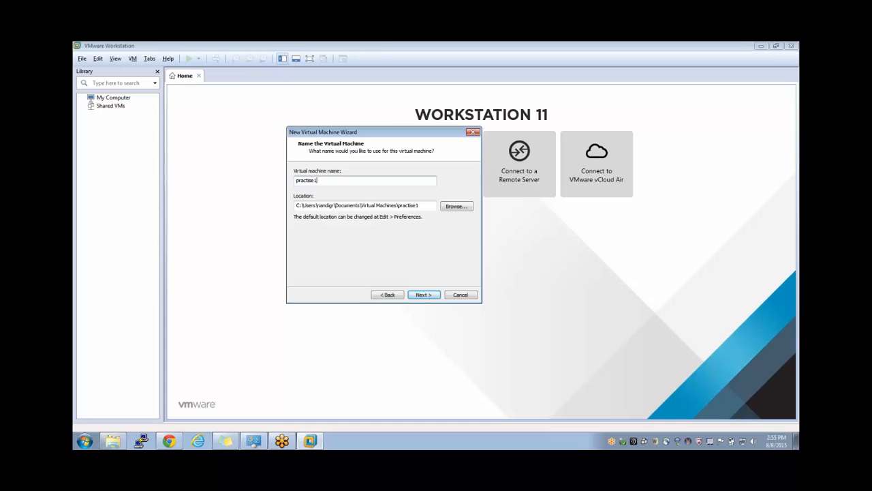
{"action": "mouse_move", "coordinate": [392, 238]}
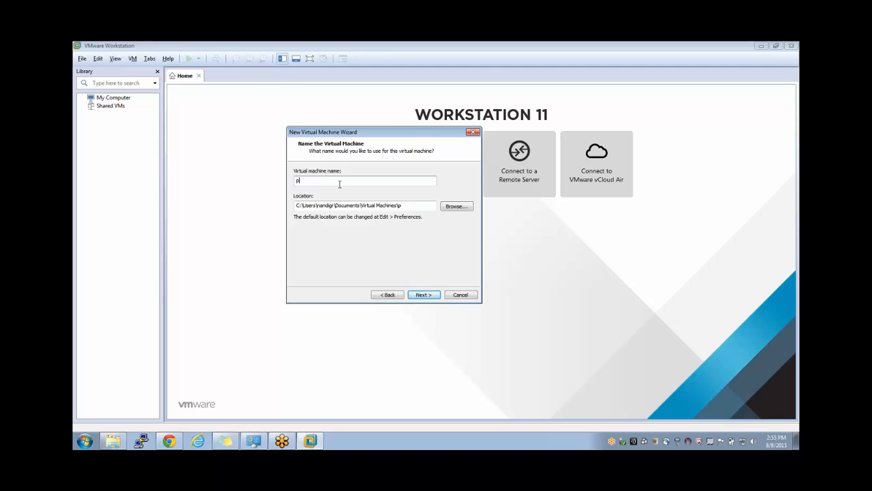
{"action": "key", "text": "Backspace"}
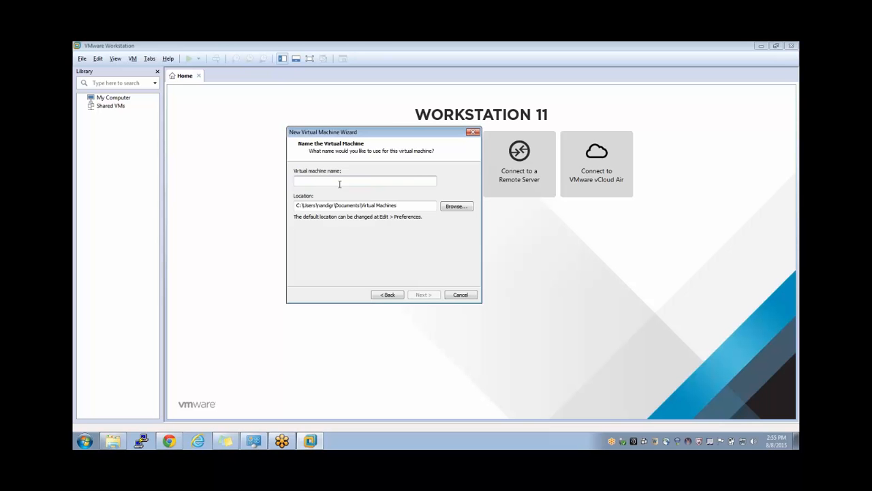
{"action": "type", "text": "Uni"}
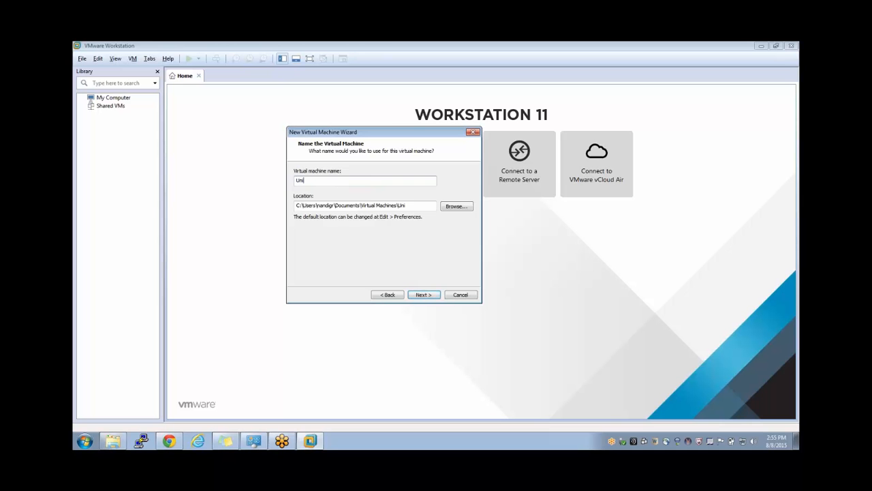
{"action": "type", "text": "linux"}
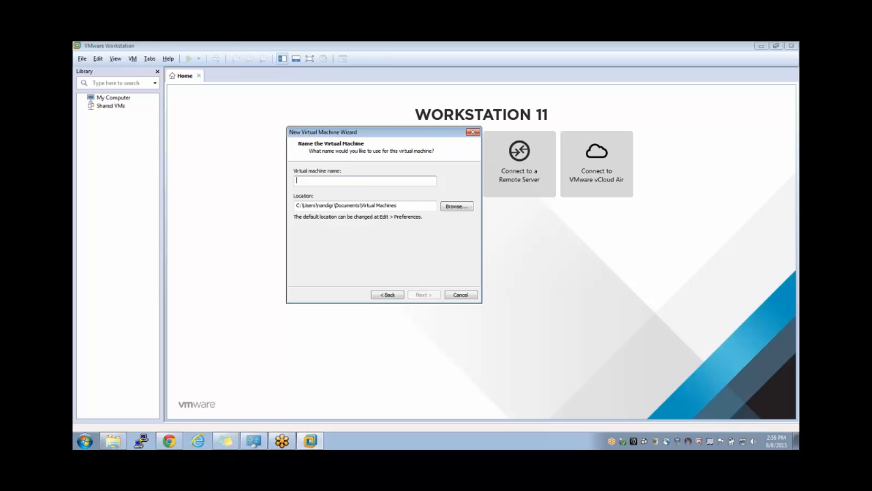
{"action": "type", "text": "linux1"}
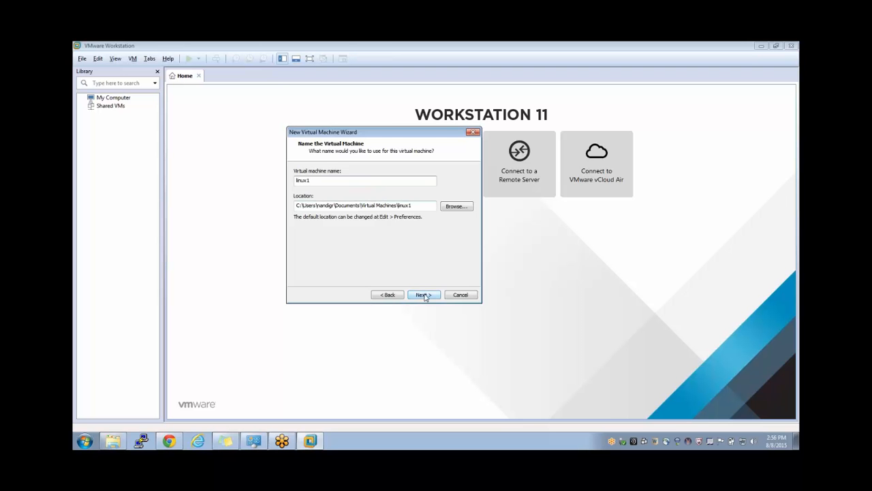
{"action": "left_click", "coordinate": [423, 294]}
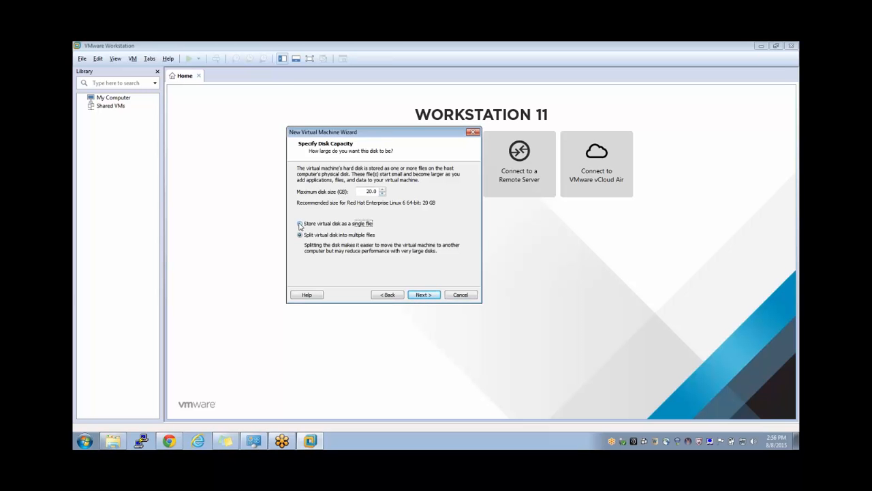
- Store the 20 GB disk as a single file and finish creating linux1
{"action": "left_click", "coordinate": [299, 223]}
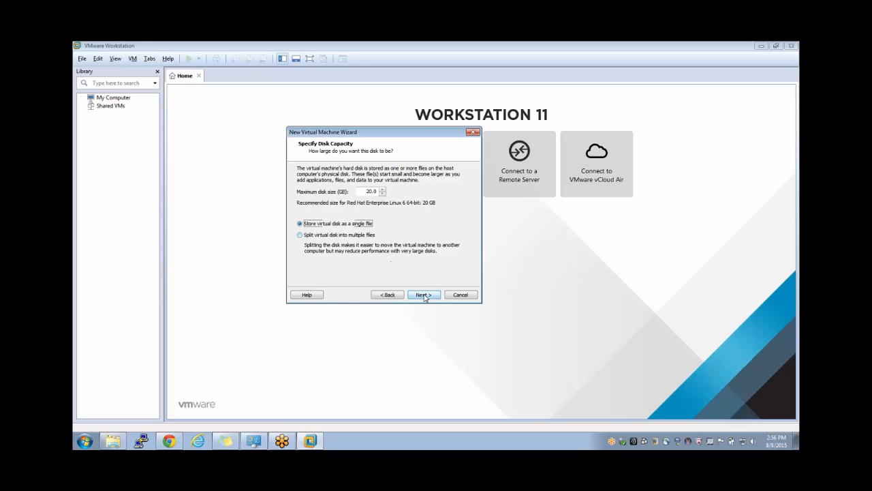
{"action": "left_click", "coordinate": [424, 295]}
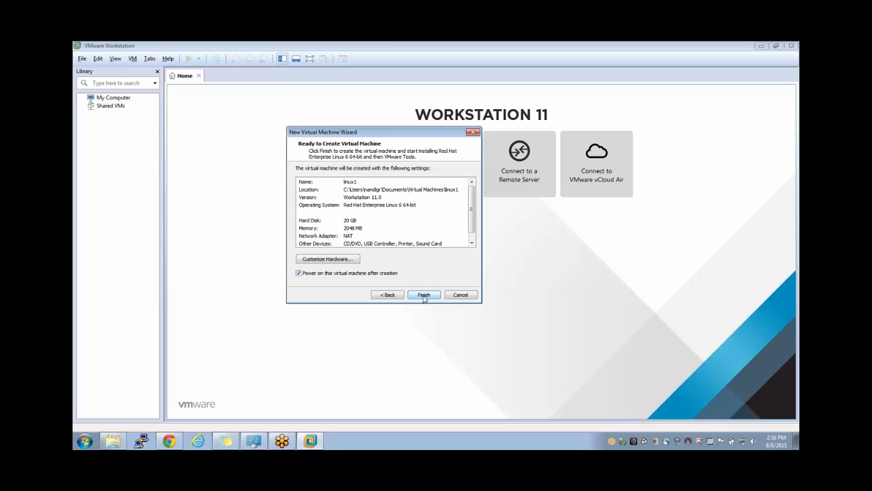
{"action": "left_click", "coordinate": [424, 294]}
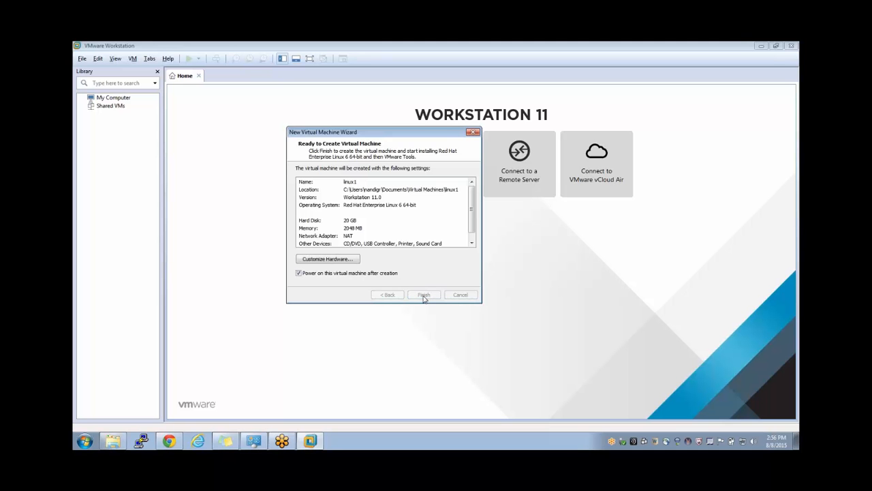
{"action": "left_click", "coordinate": [424, 294]}
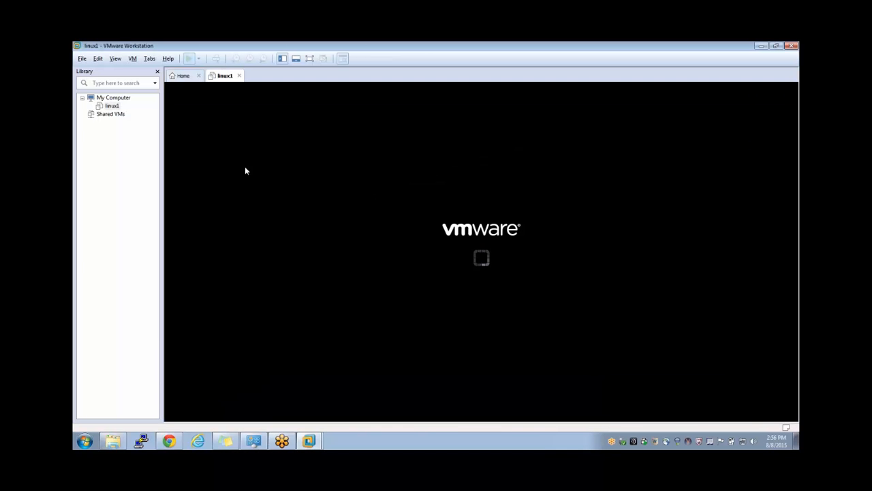
- Power on linux1 so Easy Install begins installing Red Hat Enterprise Linux 6
{"action": "left_click", "coordinate": [189, 58]}
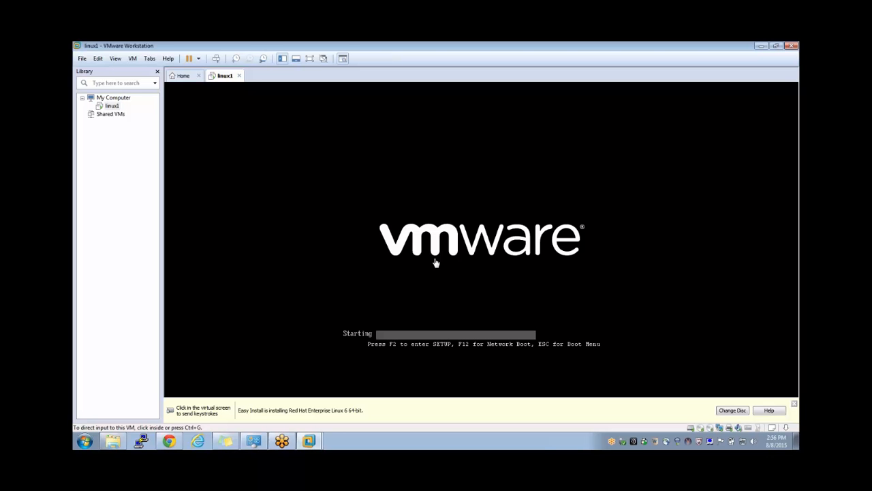
{"action": "mouse_move", "coordinate": [400, 267]}
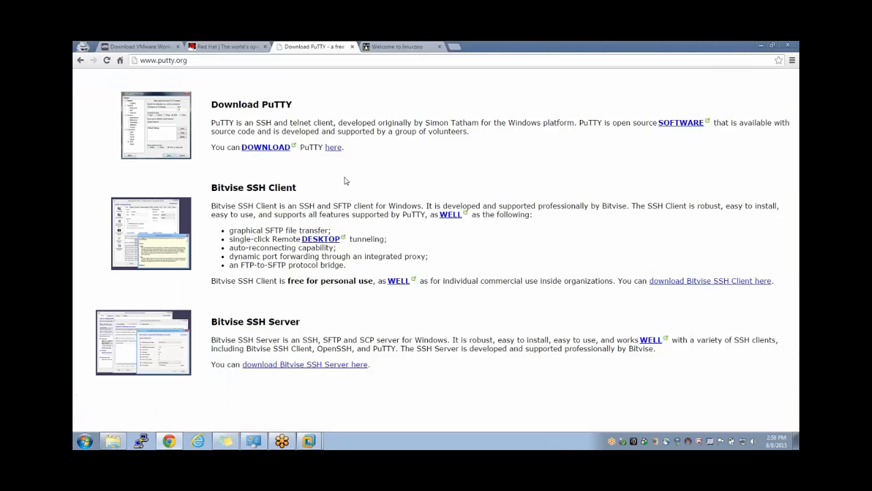
{"action": "mouse_move", "coordinate": [264, 143]}
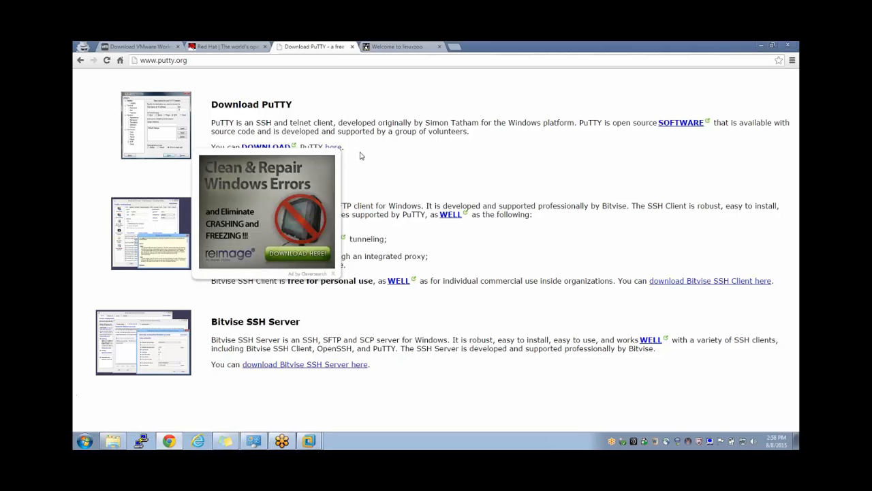
- Switch to the Chrome tab showing the PuTTY download page at putty.org
{"action": "left_click", "coordinate": [333, 273]}
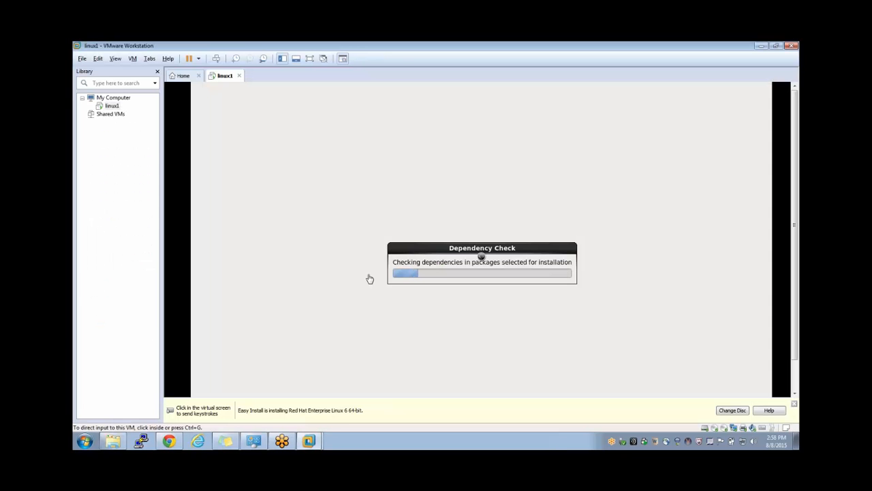
{"action": "mouse_move", "coordinate": [450, 277]}
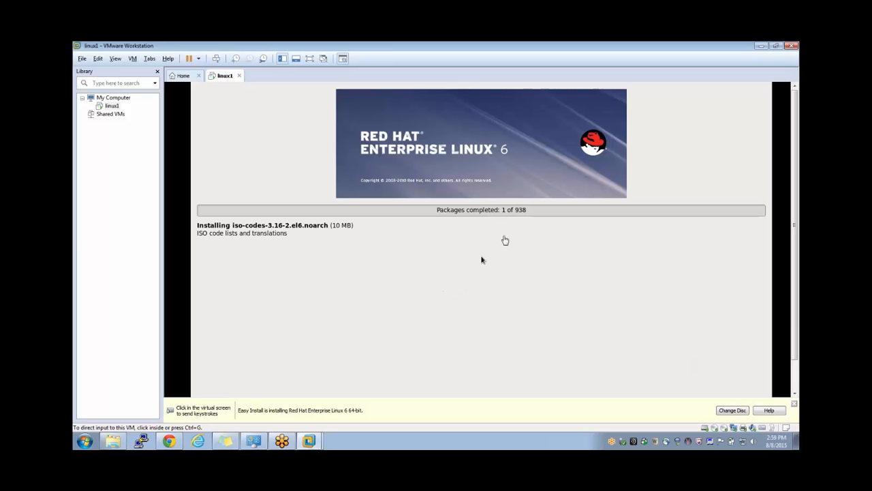
{"action": "mouse_move", "coordinate": [521, 218]}
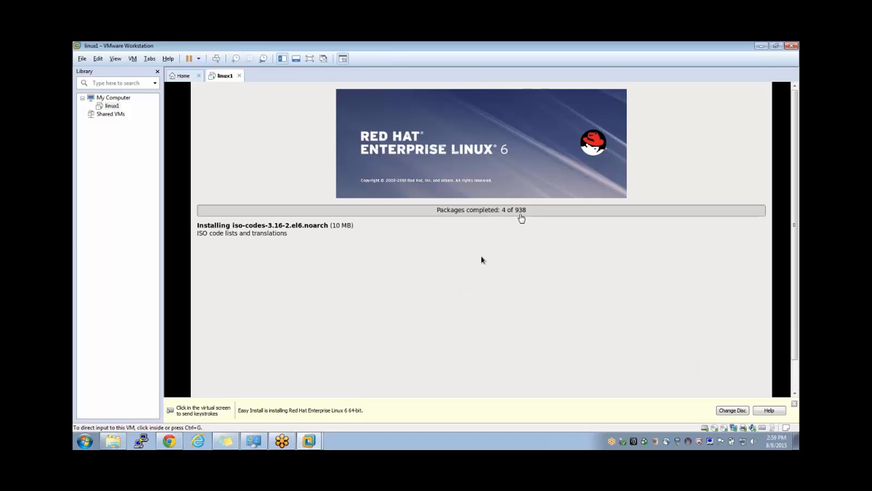
{"action": "mouse_move", "coordinate": [501, 220]}
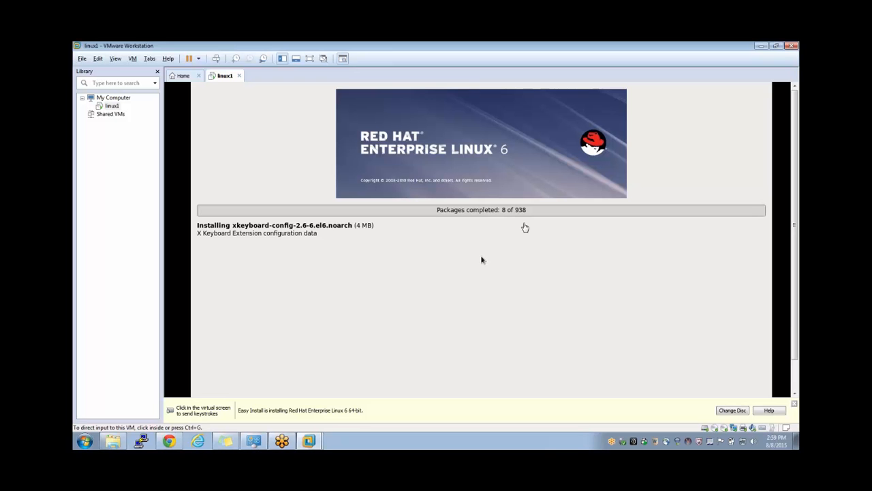
{"action": "mouse_move", "coordinate": [666, 347]}
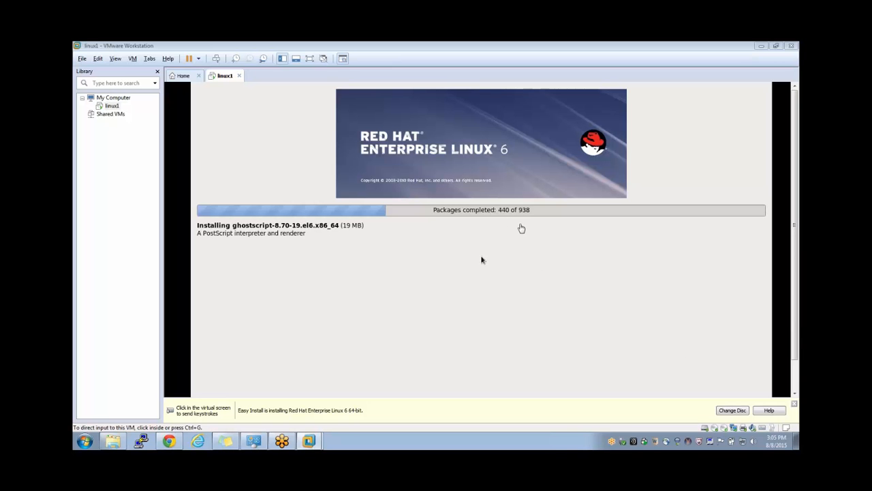
{"action": "mouse_move", "coordinate": [506, 222]}
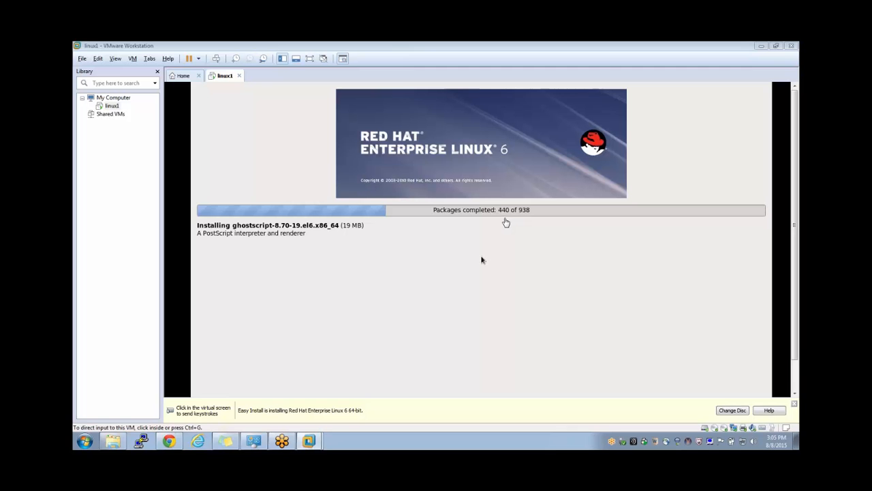
{"action": "mouse_move", "coordinate": [551, 258]}
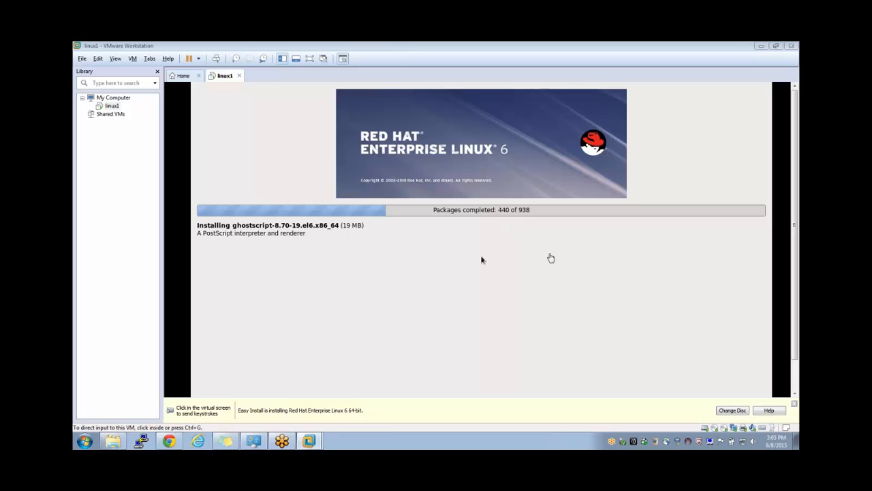
{"action": "mouse_move", "coordinate": [685, 360]}
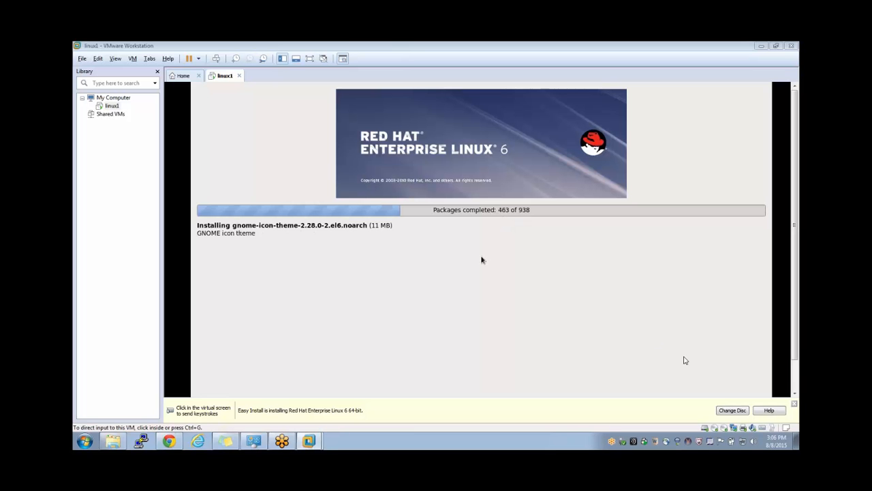
{"action": "mouse_move", "coordinate": [573, 353]}
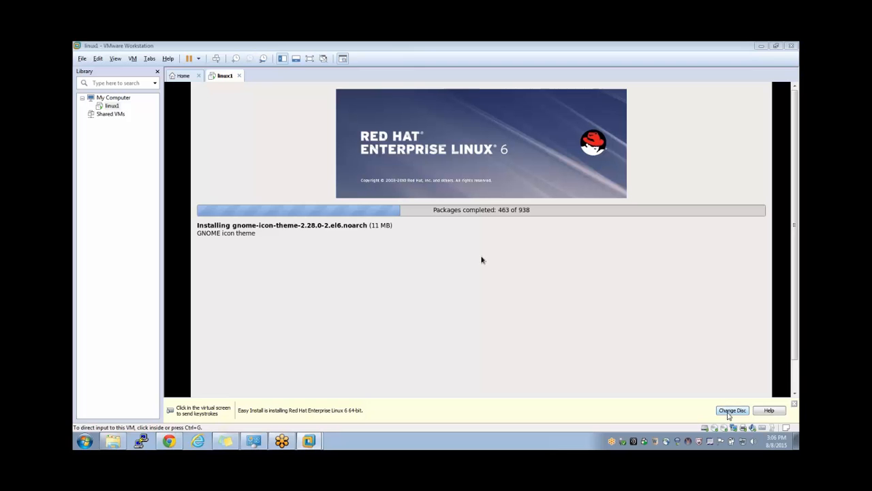
{"action": "mouse_move", "coordinate": [394, 269]}
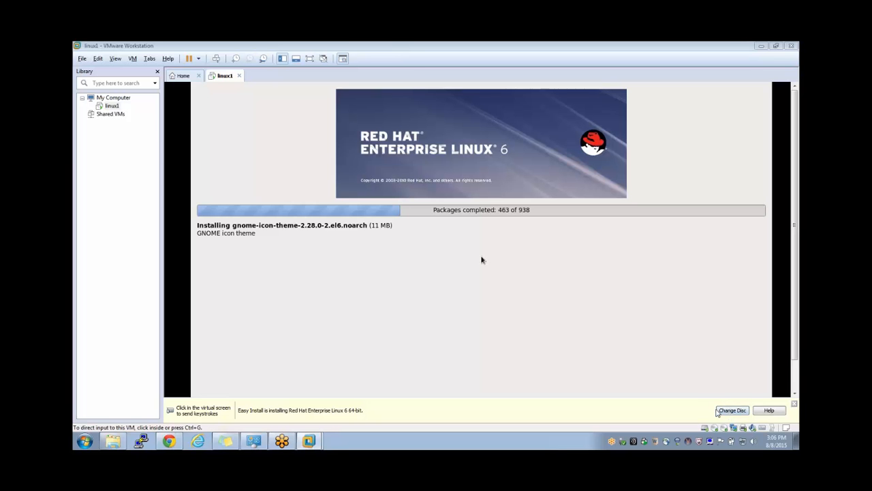
{"action": "mouse_move", "coordinate": [537, 341]}
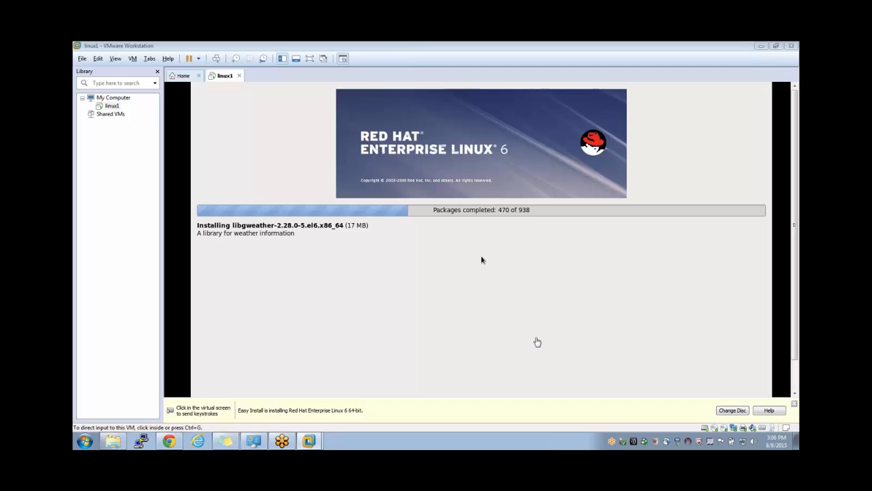
{"action": "mouse_move", "coordinate": [442, 237]}
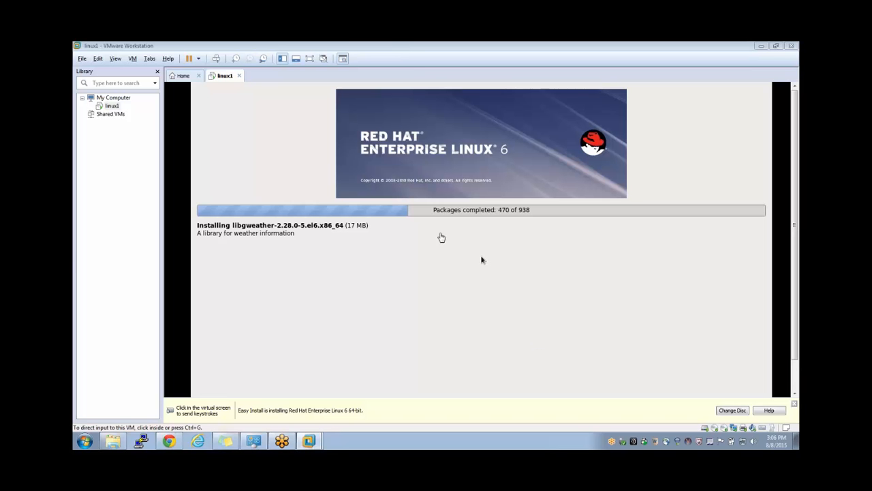
{"action": "mouse_move", "coordinate": [492, 219]}
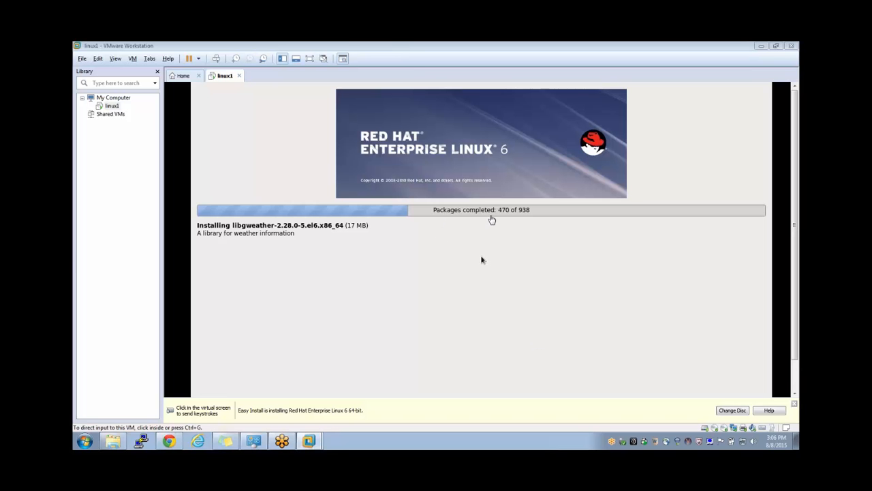
{"action": "mouse_move", "coordinate": [581, 332]}
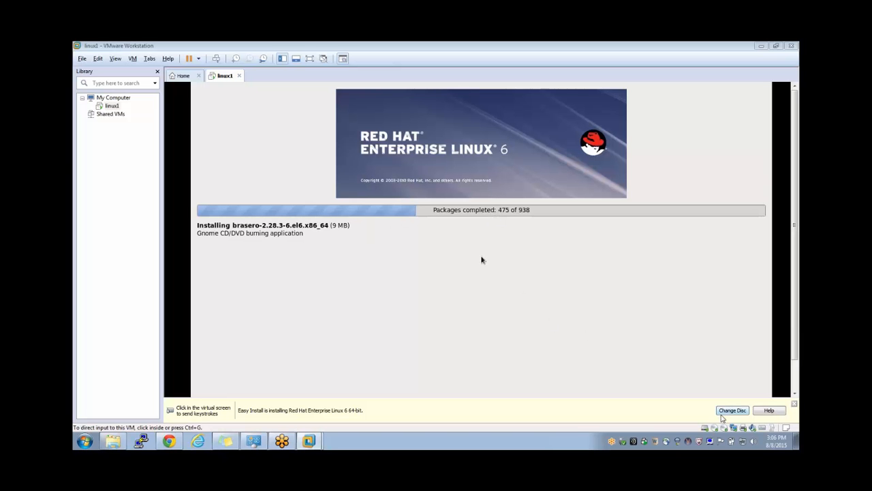
{"action": "mouse_move", "coordinate": [534, 359]}
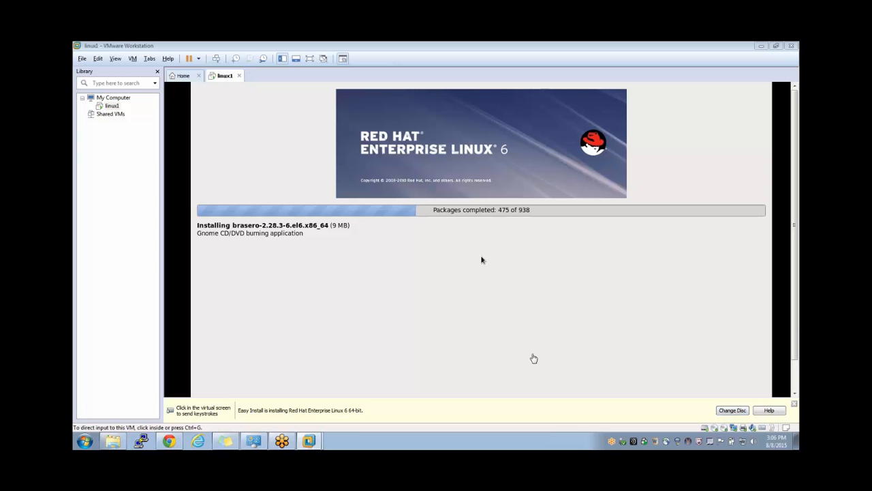
{"action": "mouse_move", "coordinate": [522, 350]}
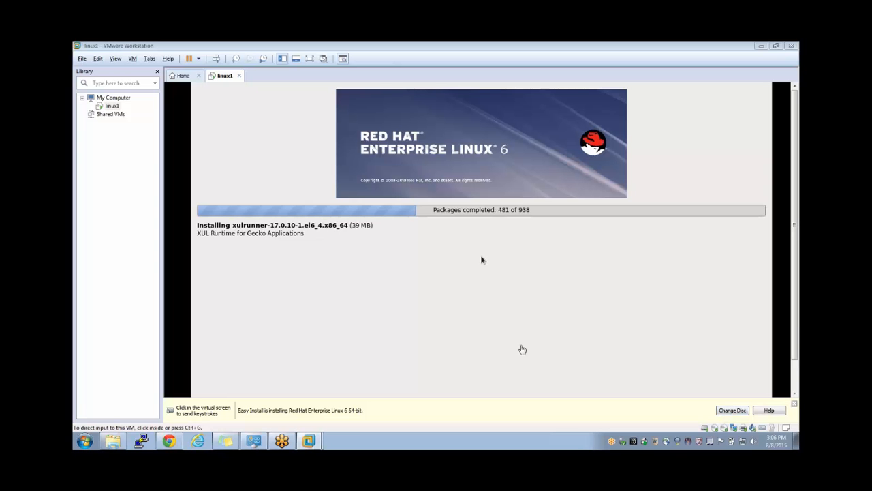
{"action": "mouse_move", "coordinate": [361, 257]}
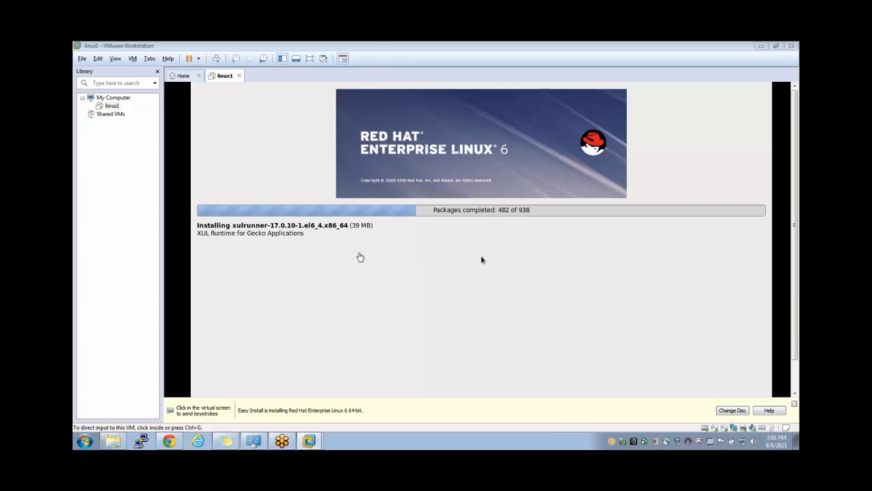
{"action": "mouse_move", "coordinate": [491, 235]}
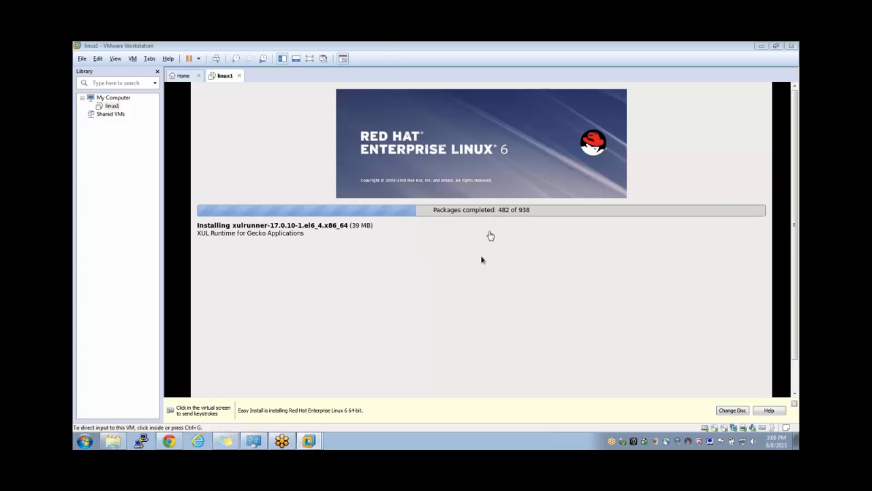
{"action": "mouse_move", "coordinate": [526, 224]}
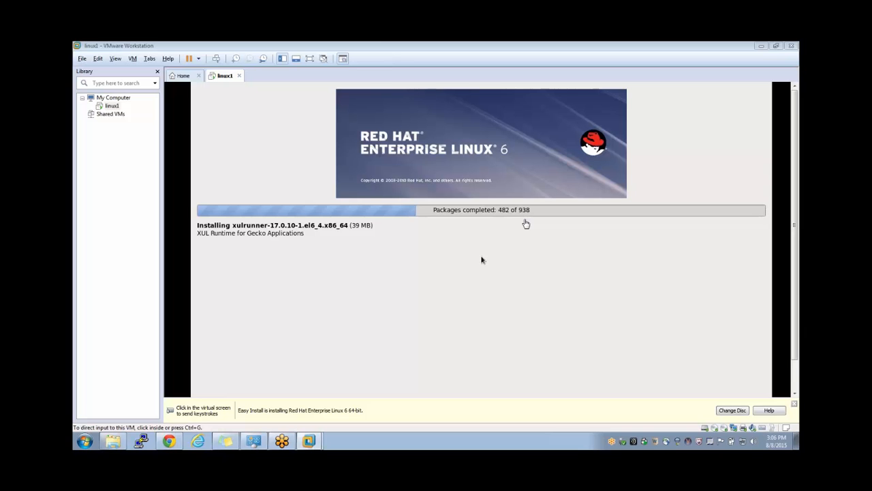
{"action": "mouse_move", "coordinate": [683, 363]}
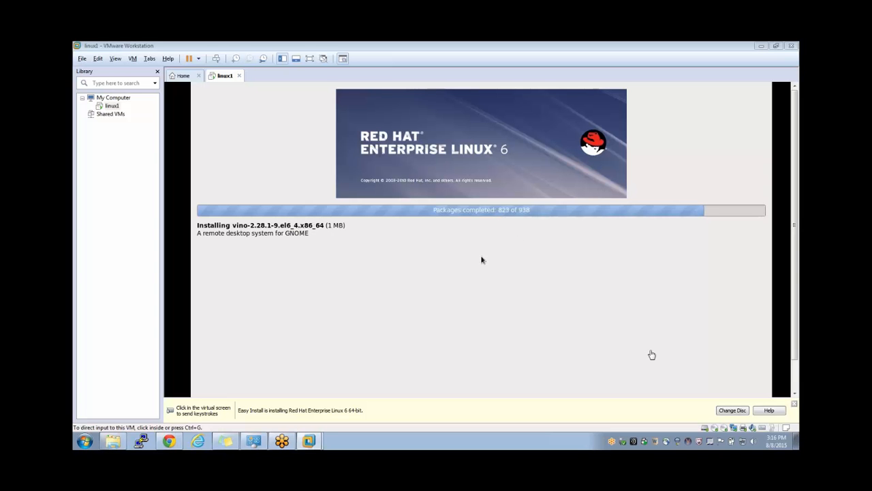
{"action": "mouse_move", "coordinate": [570, 293]}
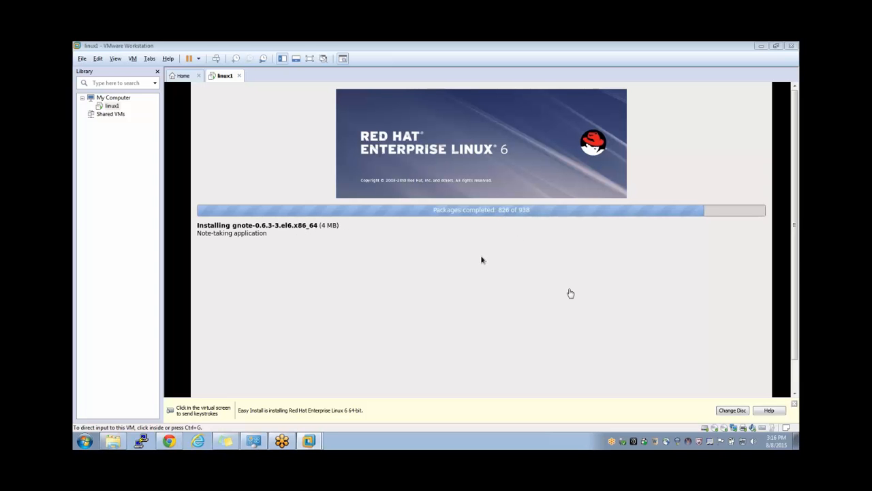